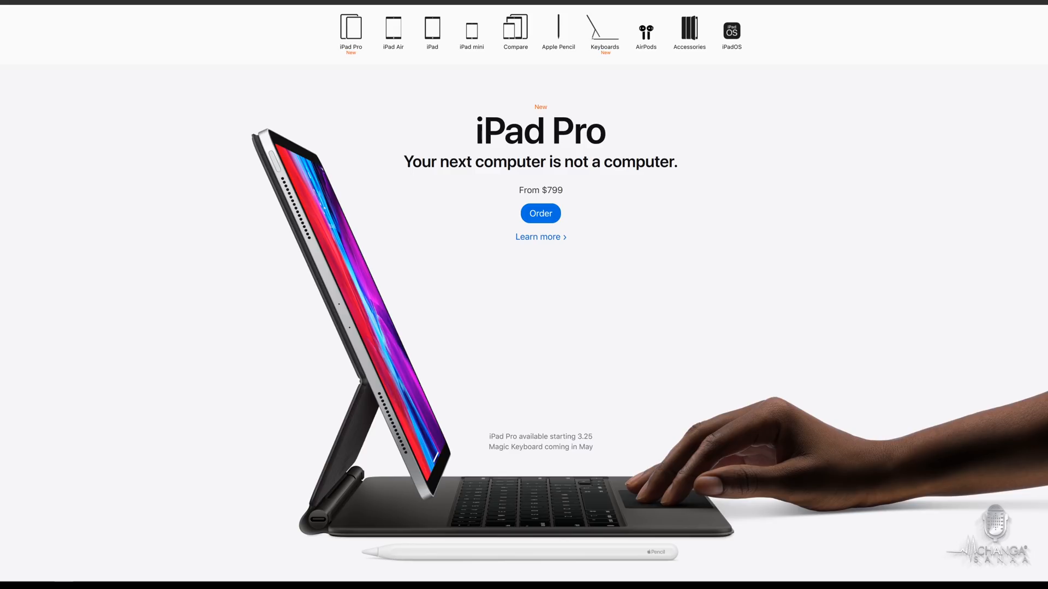
Browse the iPad Pro overview through the performance and camera sections
{"action": "double_click", "coordinate": [497, 436]}
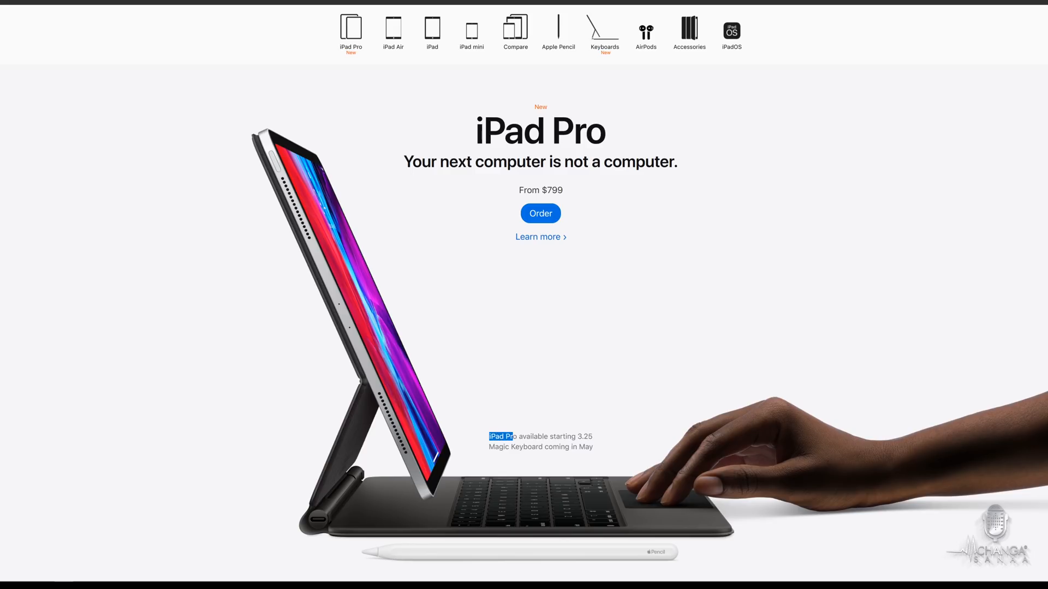
{"action": "left_click_drag", "start_coordinate": [499, 436], "coordinate": [594, 446]}
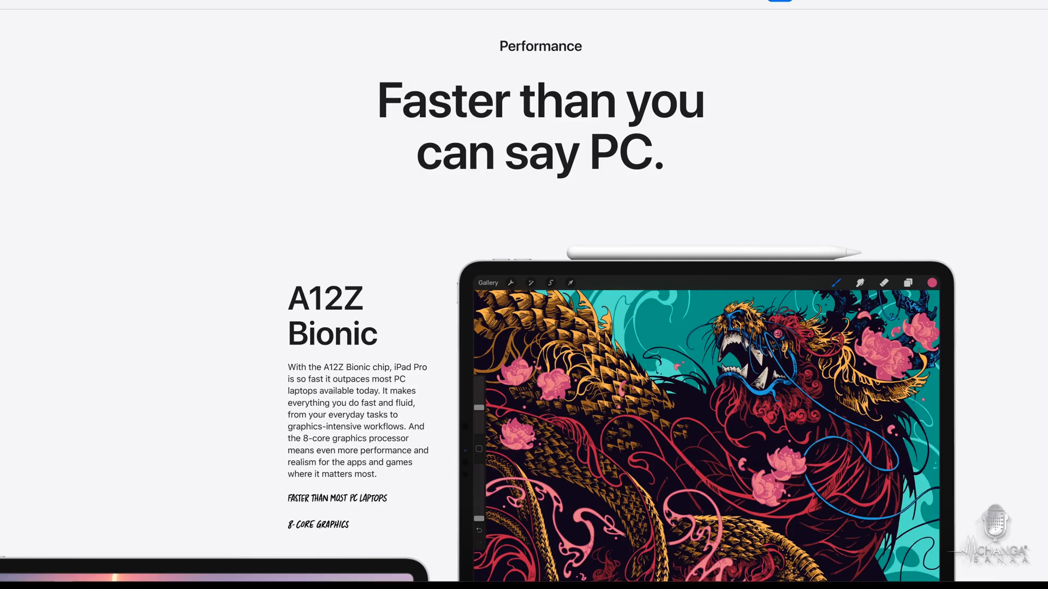
{"action": "double_click", "coordinate": [325, 317]}
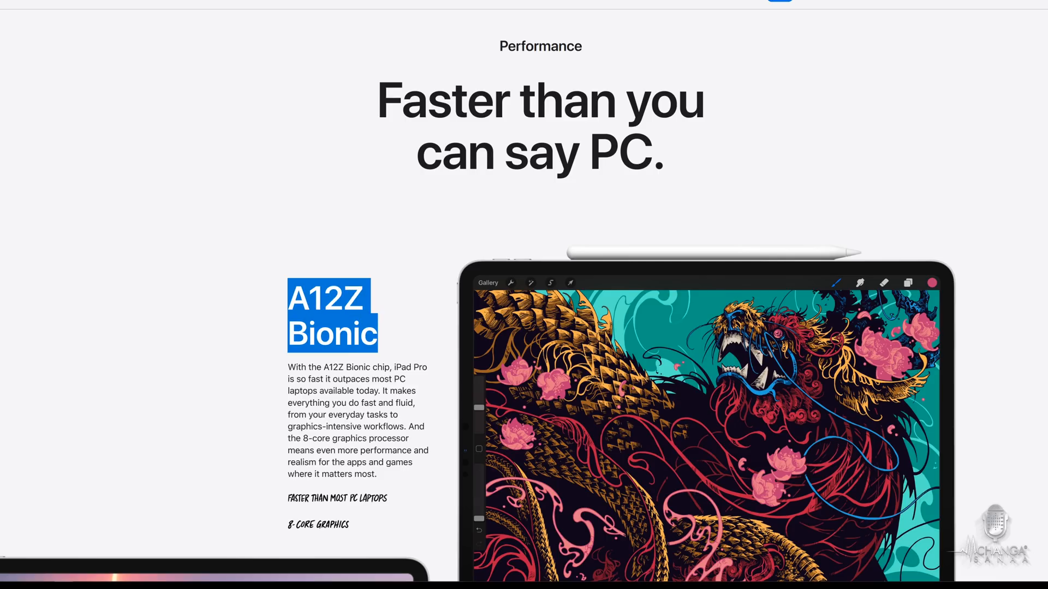
{"action": "scroll", "scroll_direction": "down", "scroll_amount": 3}
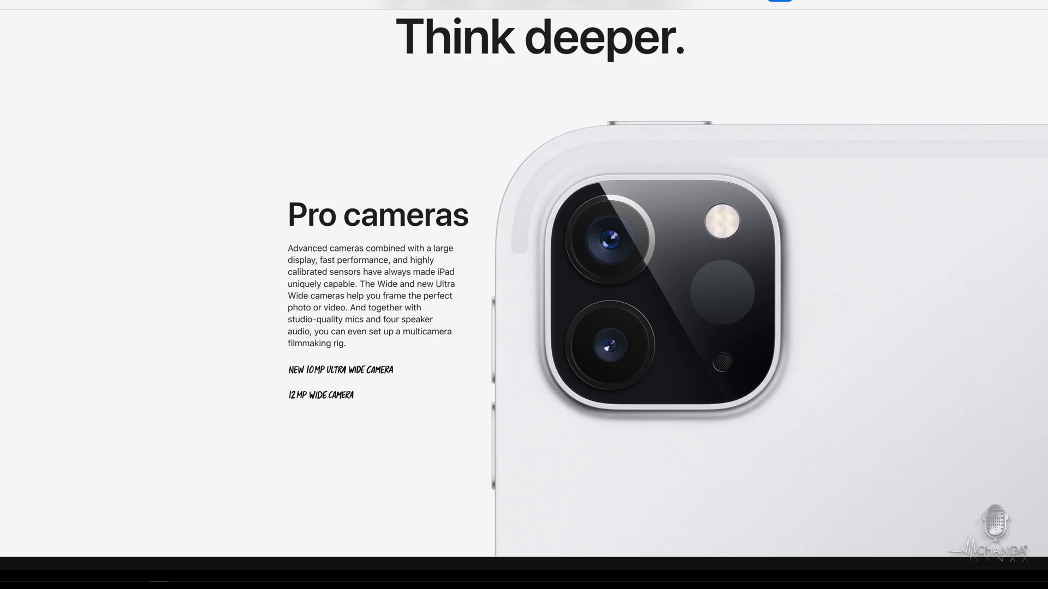
{"action": "scroll", "scroll_direction": "down", "scroll_amount": 3}
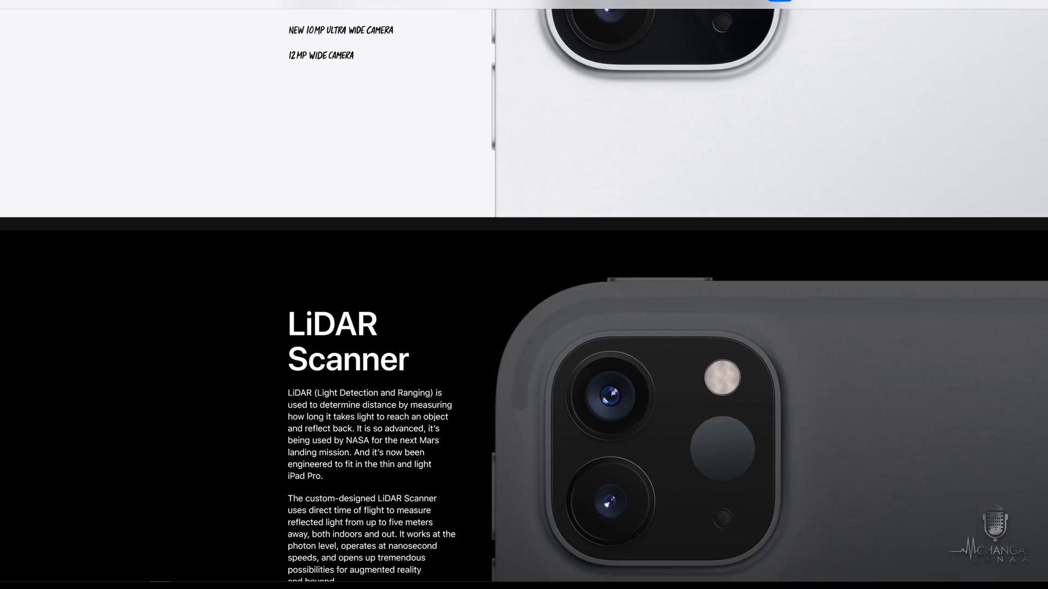
Continue past LiDAR and AR and reach the Tech Specs comparing the 11-inch and 12.9-inch models
{"action": "scroll", "scroll_direction": "down", "scroll_amount": 3}
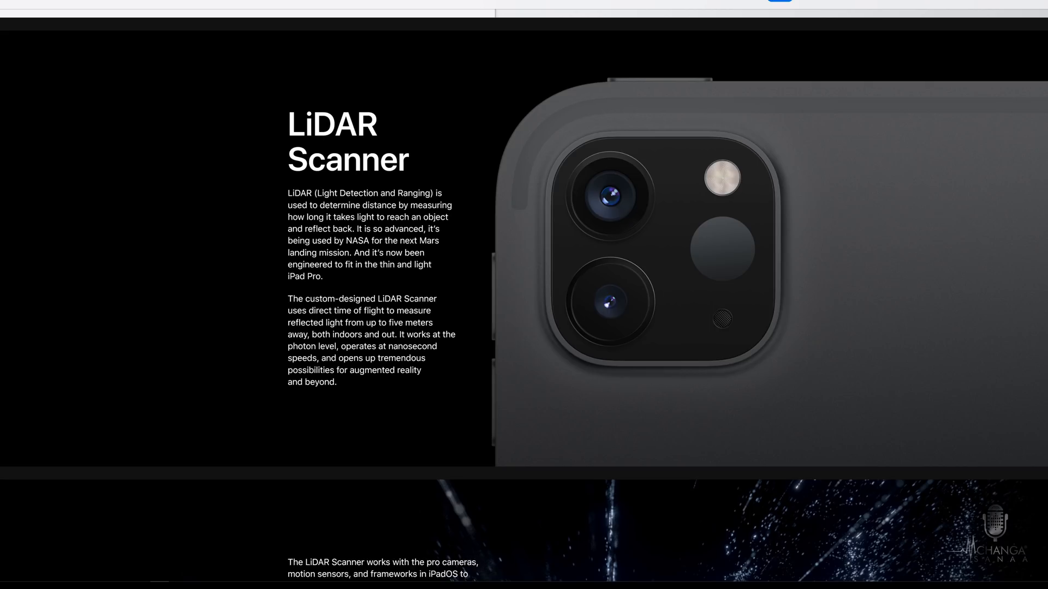
{"action": "scroll", "scroll_direction": "down", "scroll_amount": 3}
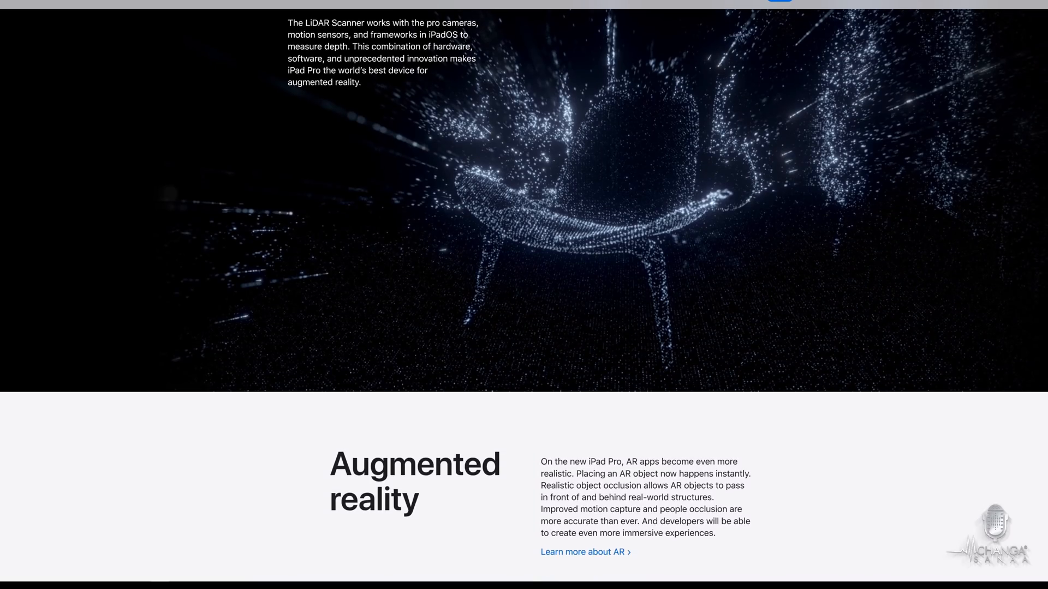
{"action": "scroll", "scroll_direction": "down", "scroll_amount": 3}
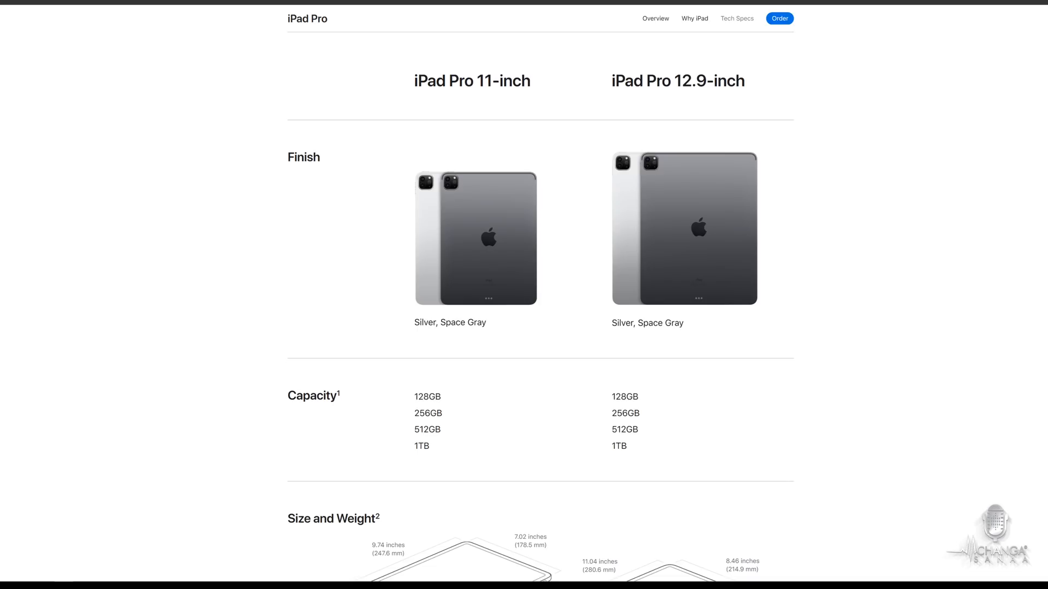
Scroll the Tech Specs to the location section, then return to the iPad Pro overview's iPadOS home screen
{"action": "scroll", "scroll_direction": "down", "scroll_amount": 3}
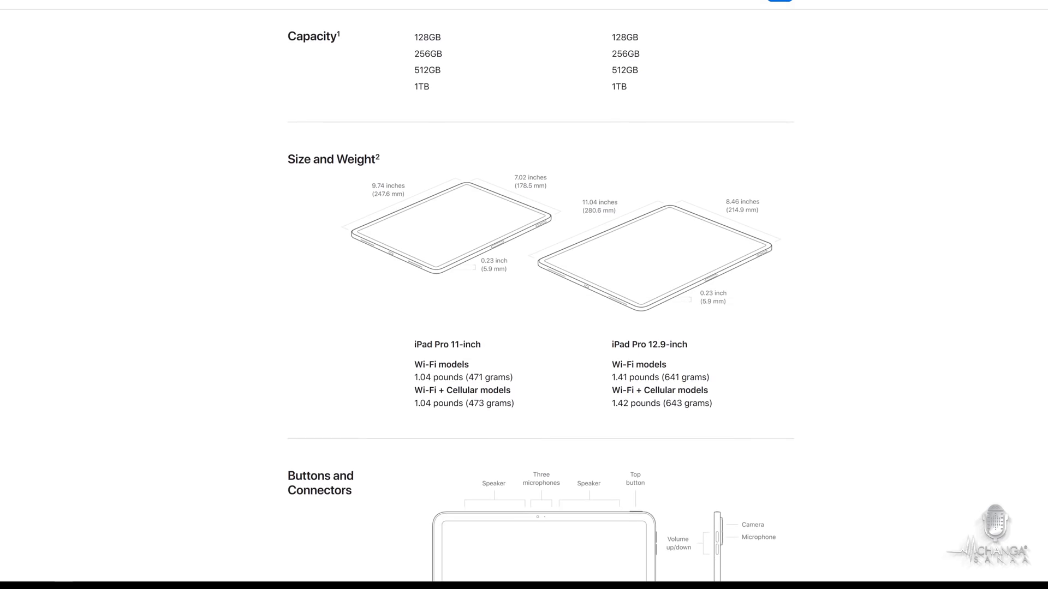
{"action": "scroll", "scroll_direction": "down", "scroll_amount": 3}
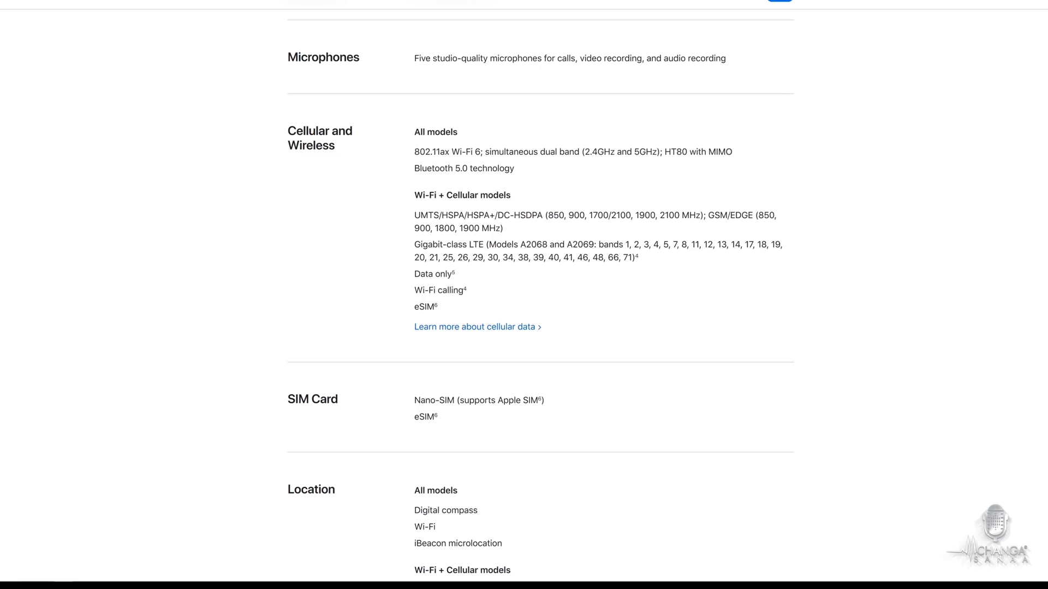
{"action": "double_click", "coordinate": [428, 152]}
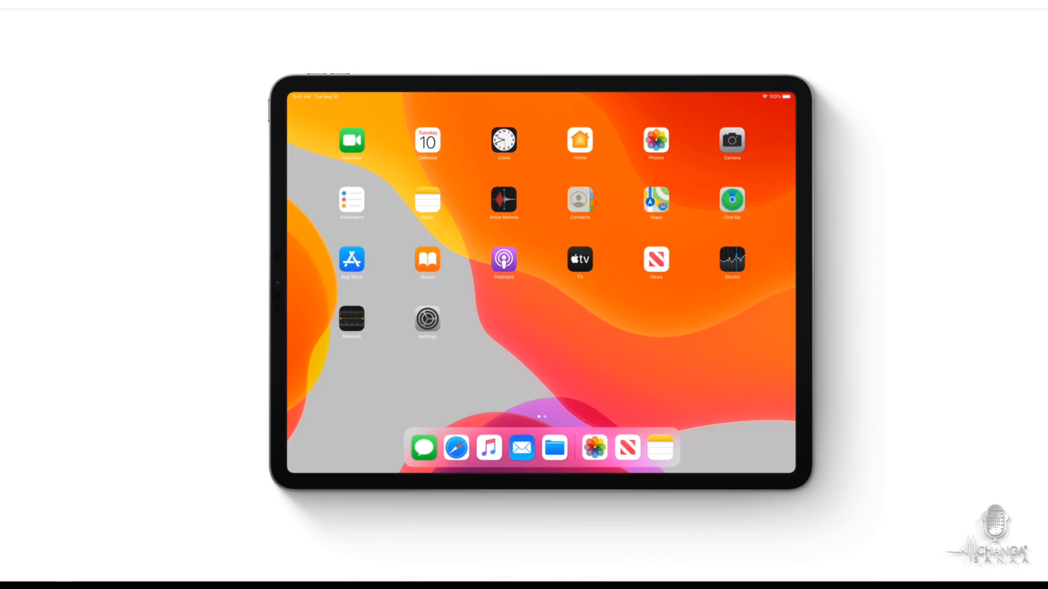
{"action": "scroll", "scroll_direction": "down", "scroll_amount": 3}
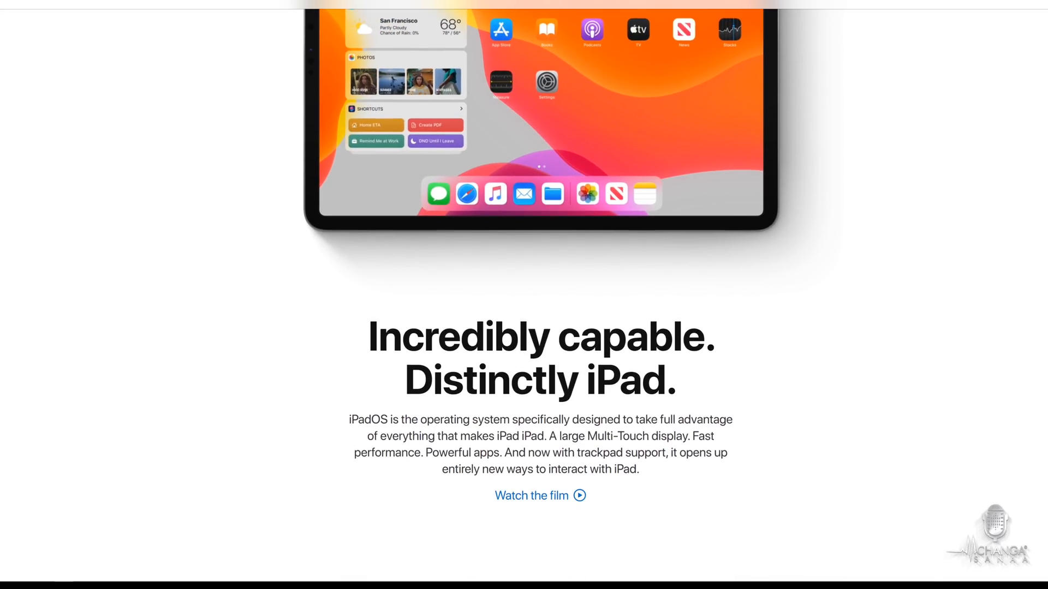
{"action": "scroll", "scroll_direction": "down", "scroll_amount": 3}
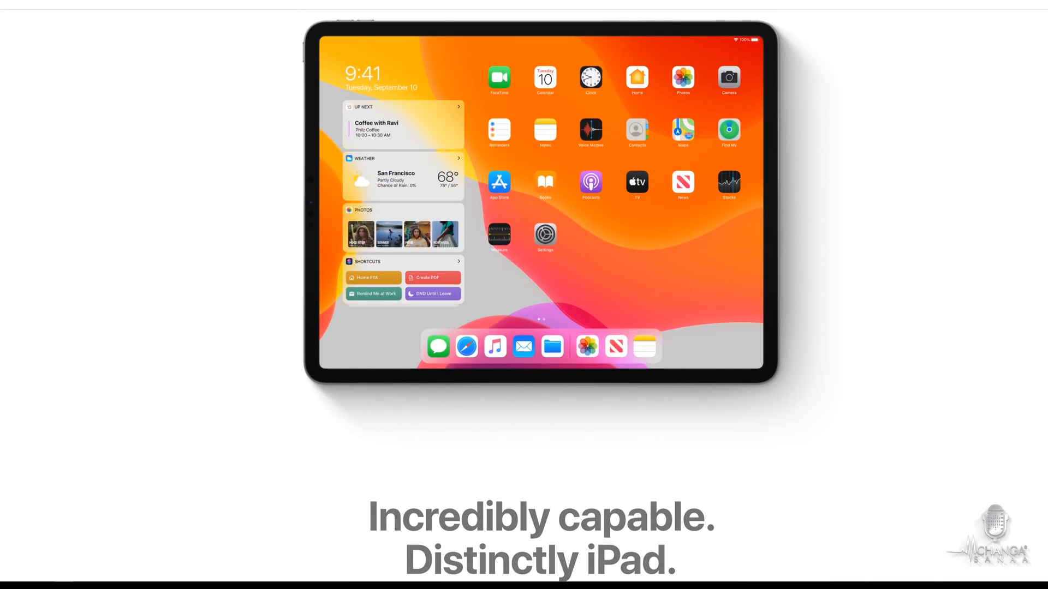
{"action": "scroll", "scroll_direction": "down", "scroll_amount": 3}
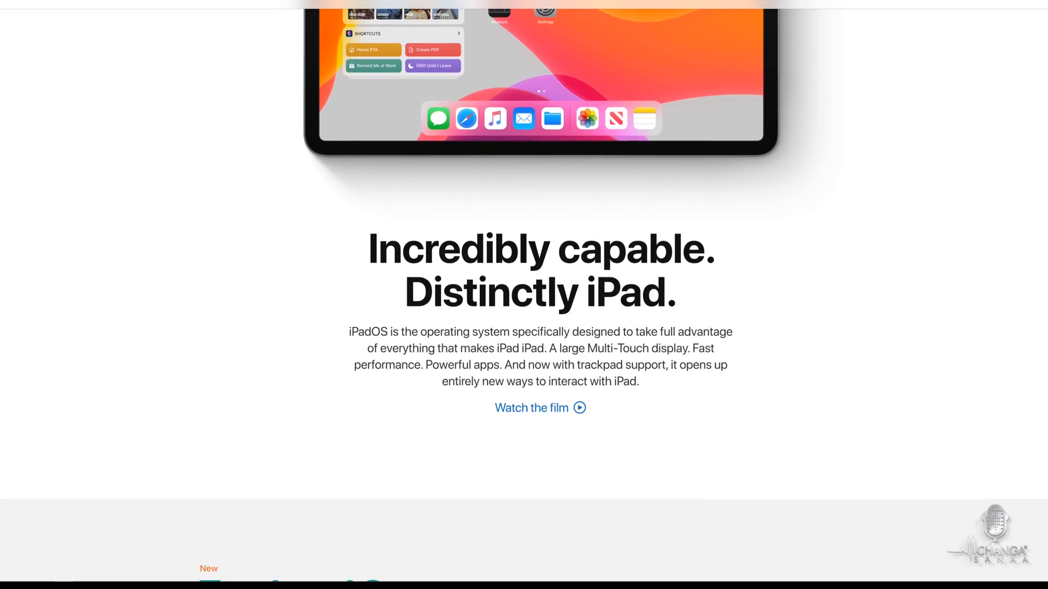
{"action": "scroll", "scroll_direction": "down", "scroll_amount": 3}
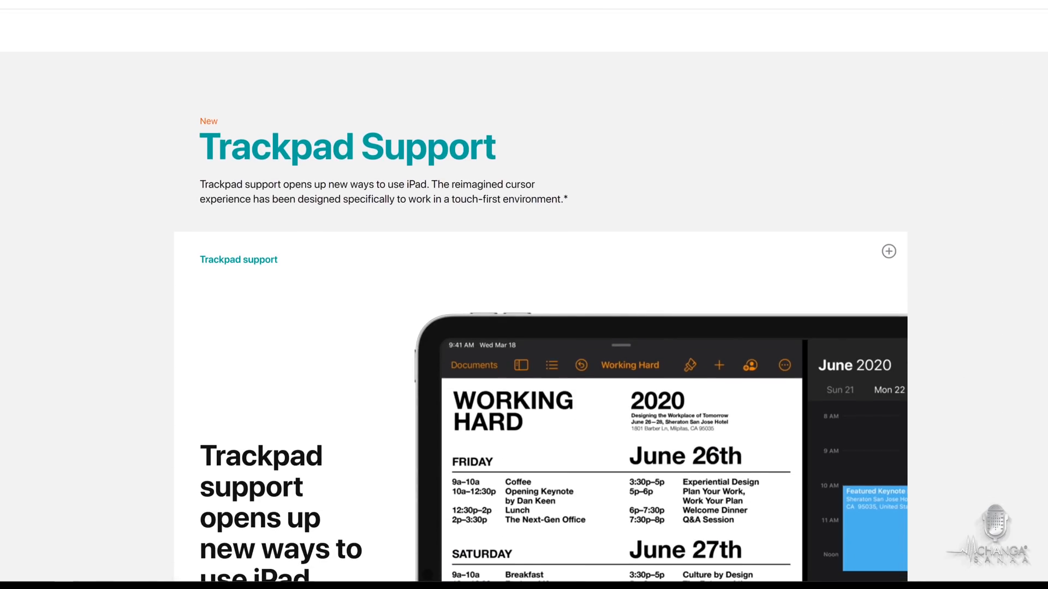
{"action": "scroll", "scroll_direction": "down", "scroll_amount": 3}
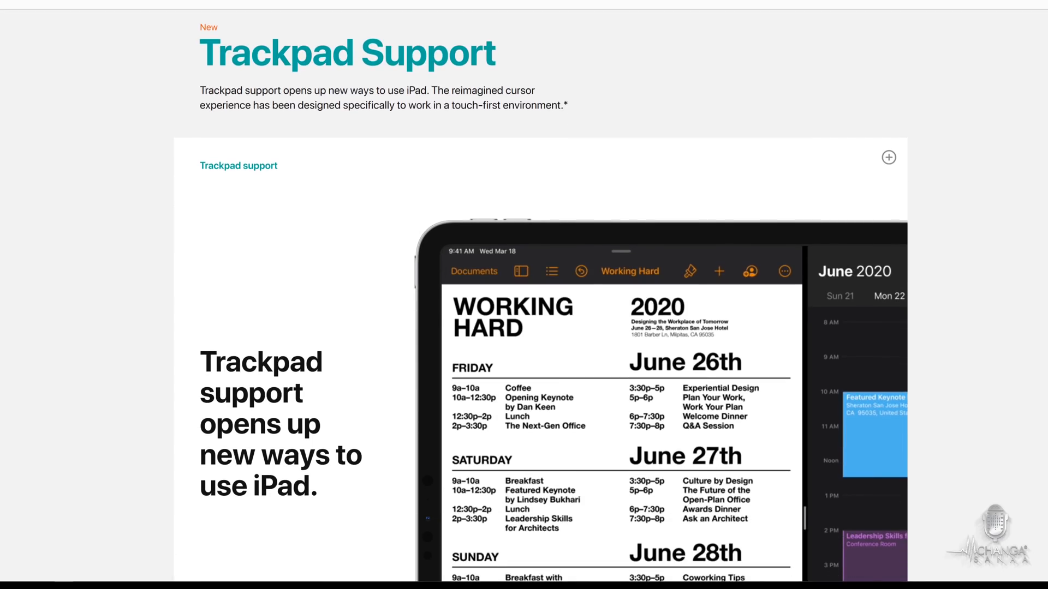
{"action": "scroll", "scroll_direction": "down", "scroll_amount": 3}
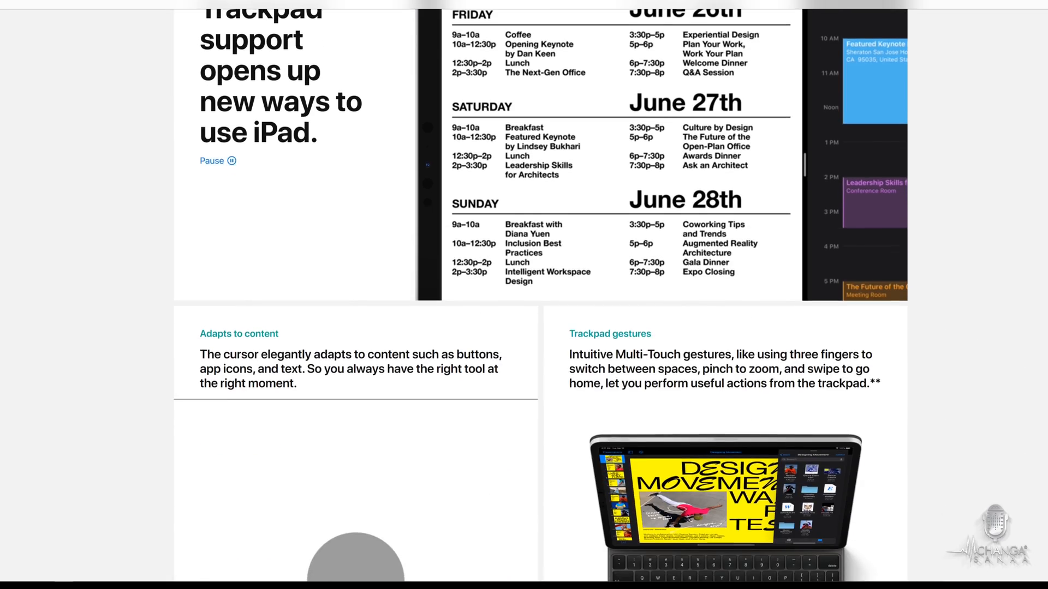
{"action": "scroll", "scroll_direction": "down", "scroll_amount": 3}
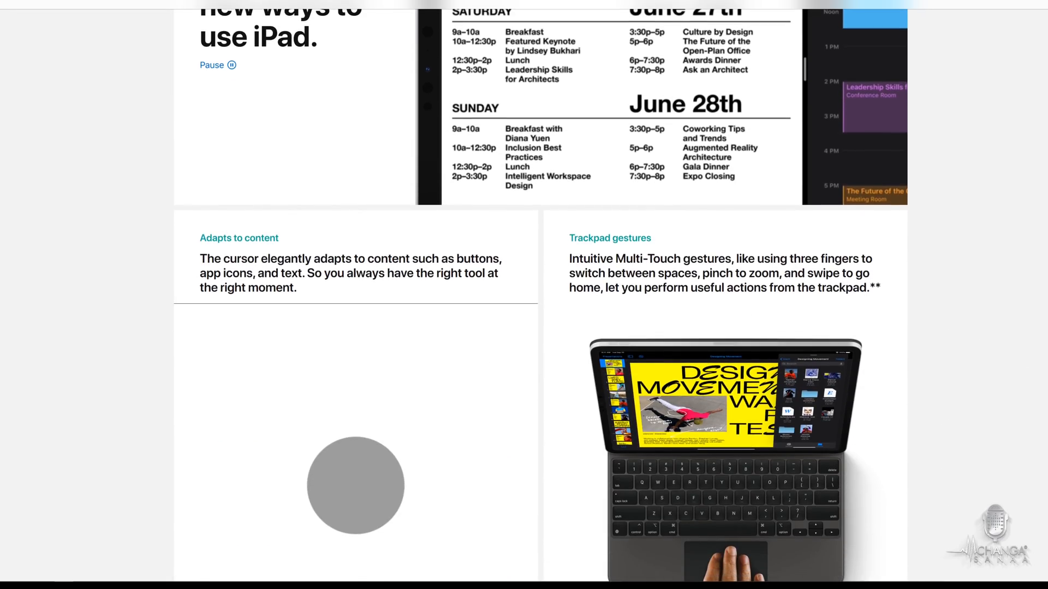
{"action": "scroll", "scroll_direction": "down", "scroll_amount": 3}
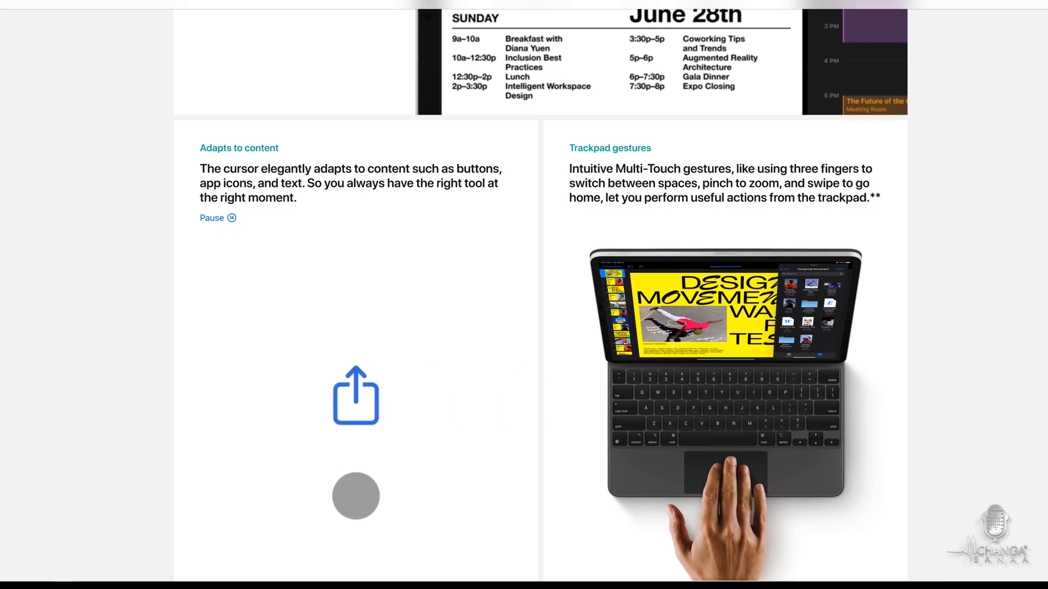
{"action": "scroll", "scroll_direction": "down", "scroll_amount": 3}
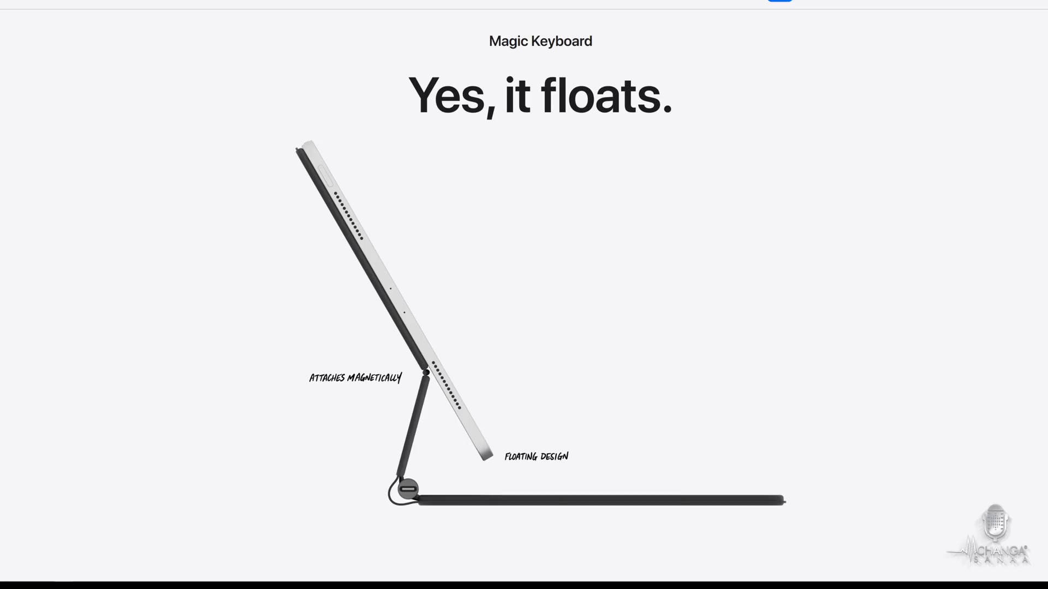
Scroll past Magic Keyboard, full-size keyboard, Trackpad and Cursor for iPadOS to the camera close-up
{"action": "scroll", "scroll_direction": "down", "scroll_amount": 3}
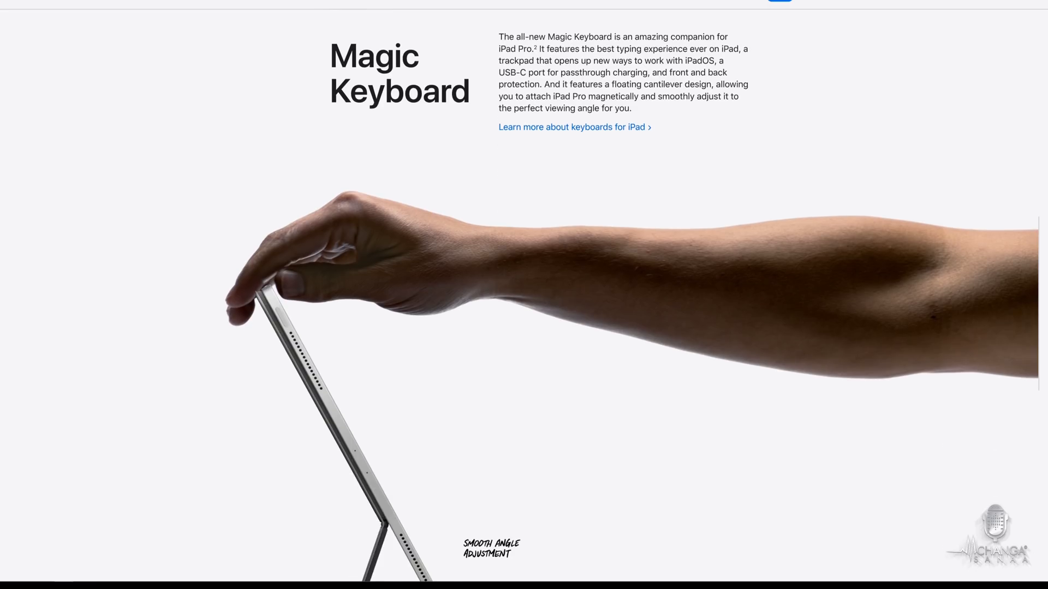
{"action": "scroll", "scroll_direction": "down", "scroll_amount": 3}
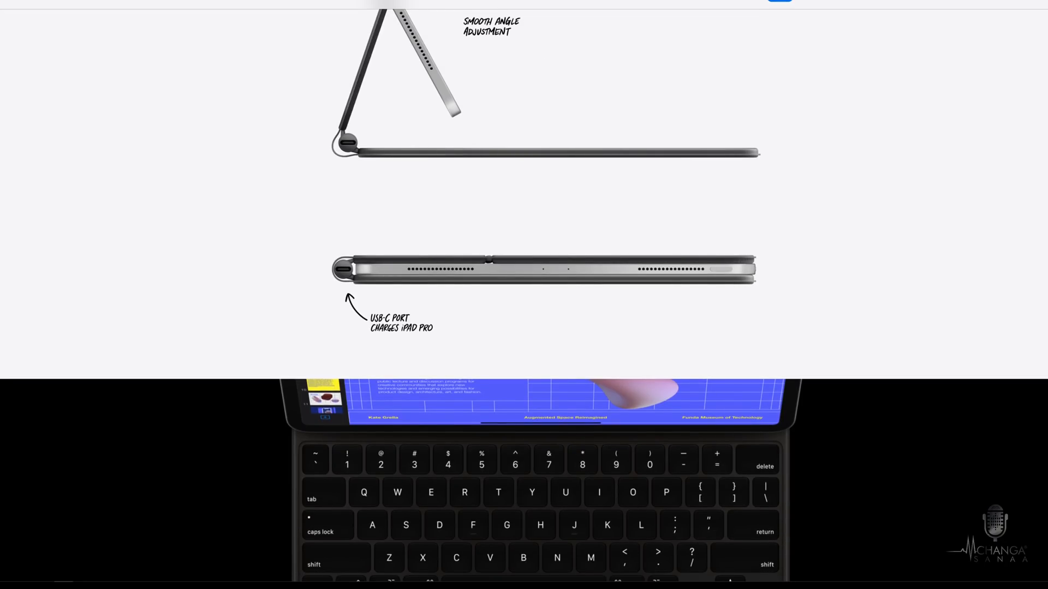
{"action": "scroll", "scroll_direction": "down", "scroll_amount": 3}
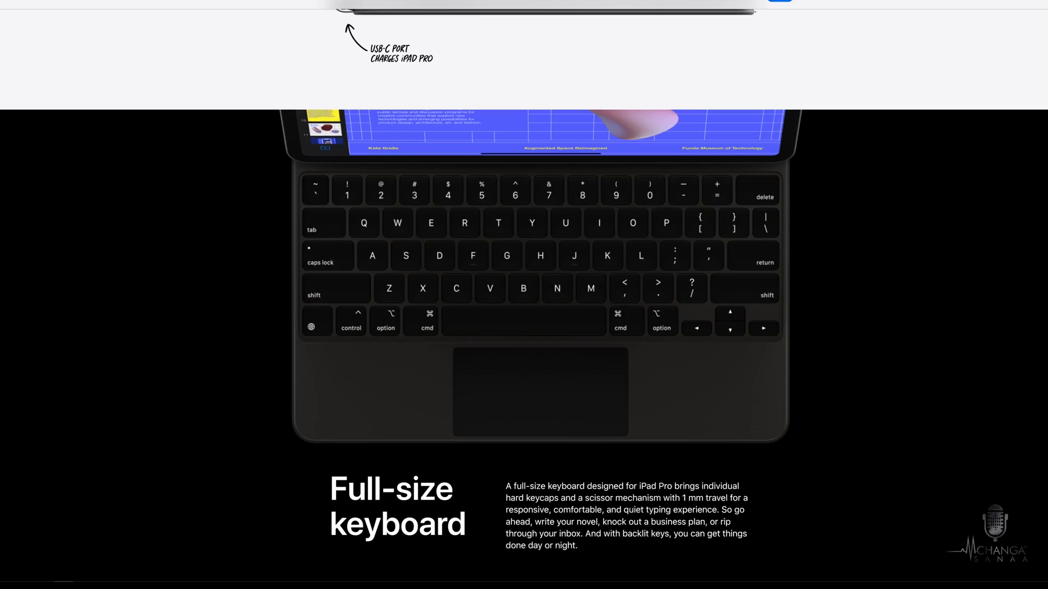
{"action": "scroll", "scroll_direction": "down", "scroll_amount": 3}
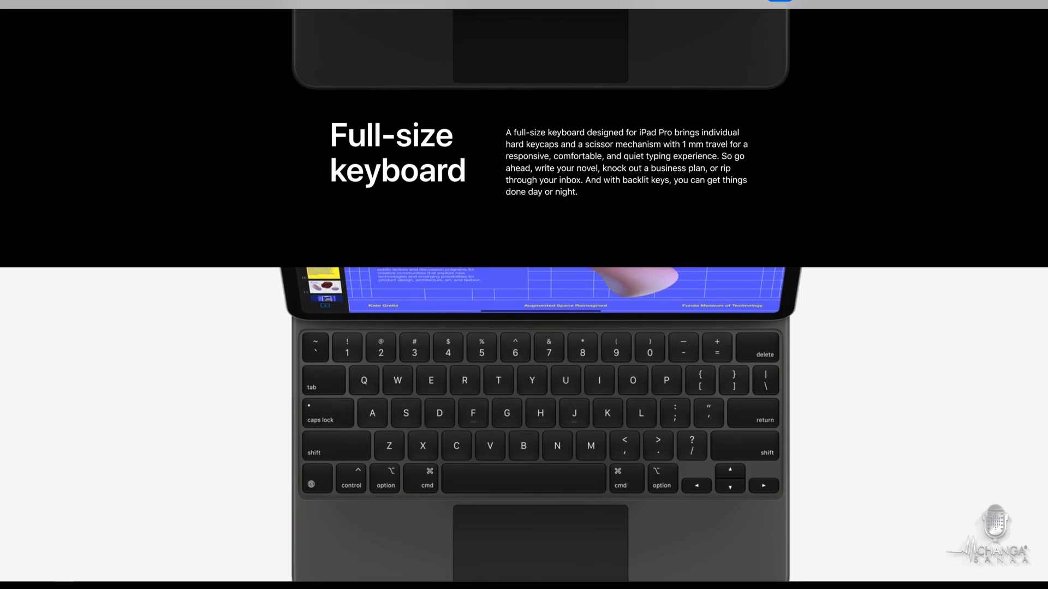
{"action": "scroll", "scroll_direction": "down", "scroll_amount": 3}
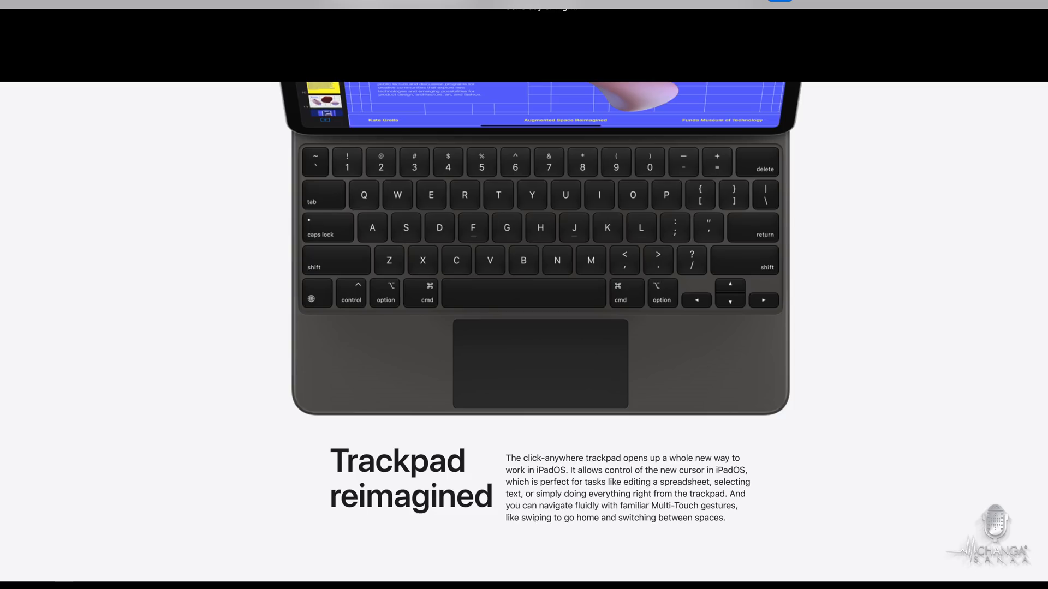
{"action": "scroll", "scroll_direction": "down", "scroll_amount": 3}
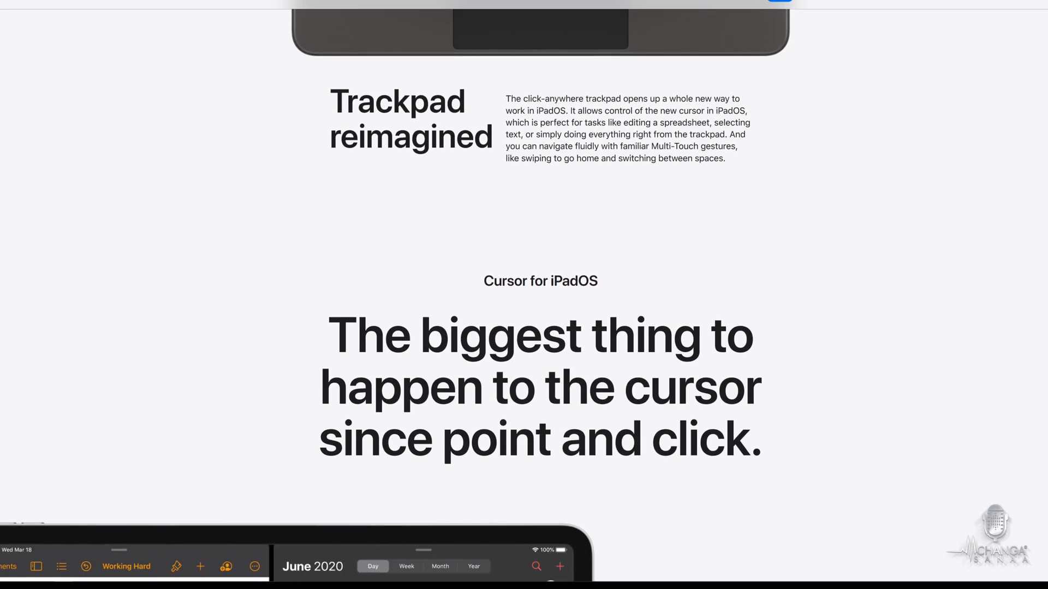
{"action": "scroll", "scroll_direction": "down", "scroll_amount": 3}
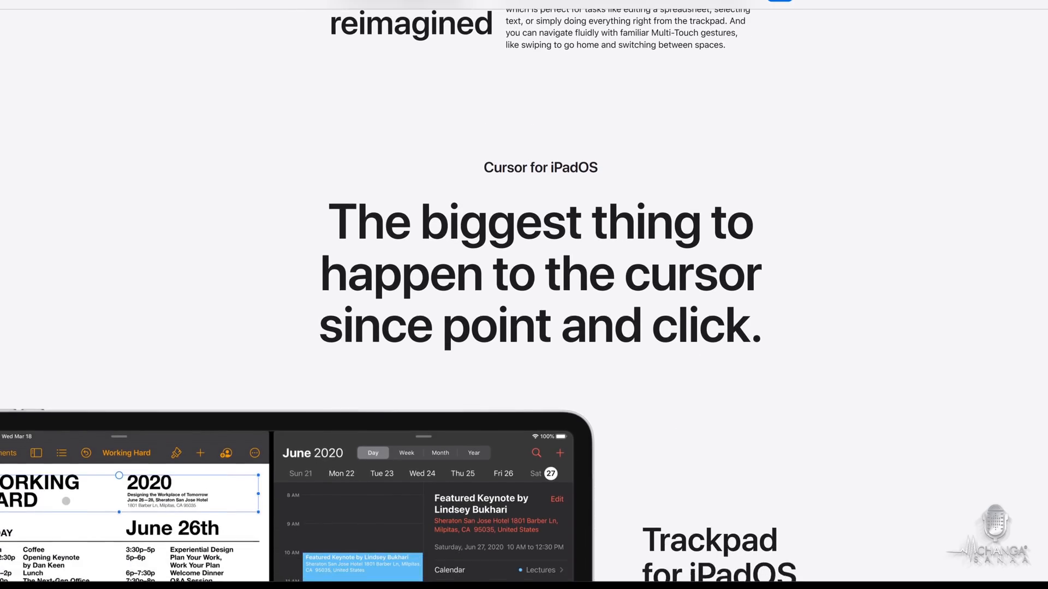
{"action": "scroll", "scroll_direction": "down", "scroll_amount": 3}
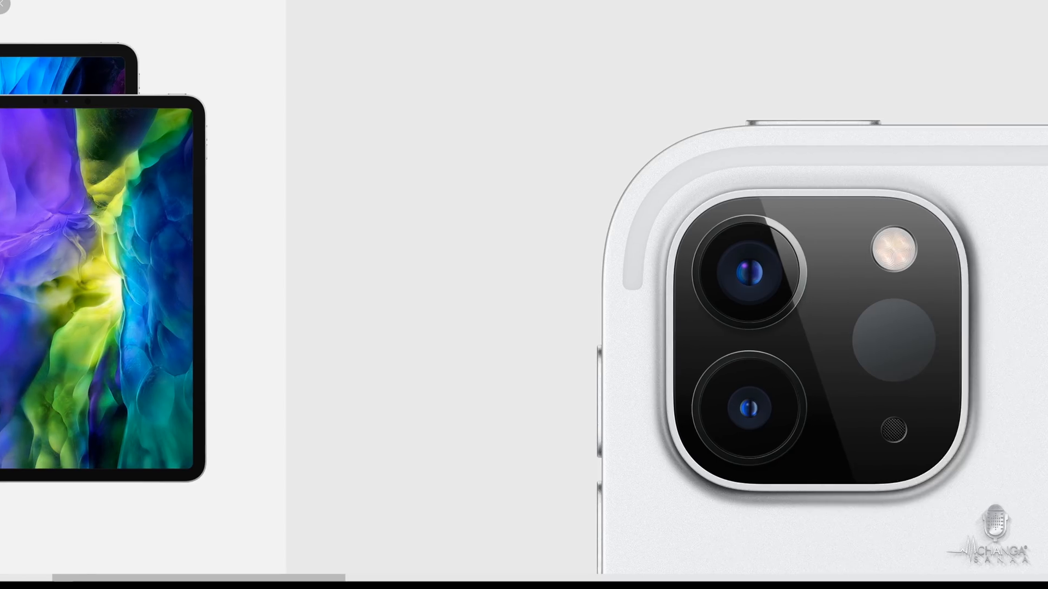
Scroll past Augmented reality, Shoot and edit and TrueDepth camera to the advanced display section
{"action": "scroll", "scroll_direction": "down", "scroll_amount": 3}
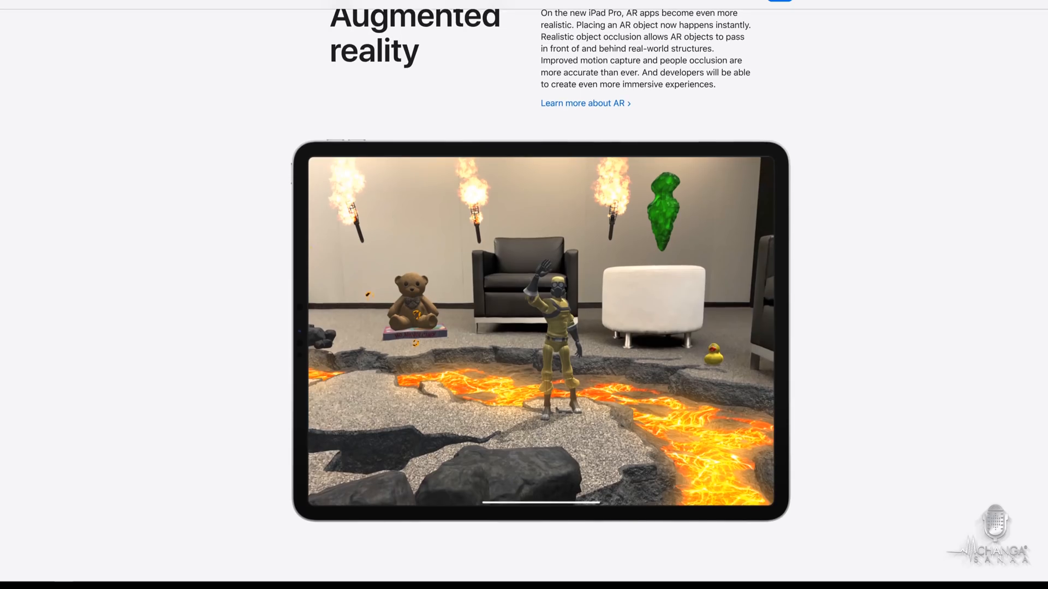
{"action": "scroll", "scroll_direction": "down", "scroll_amount": 3}
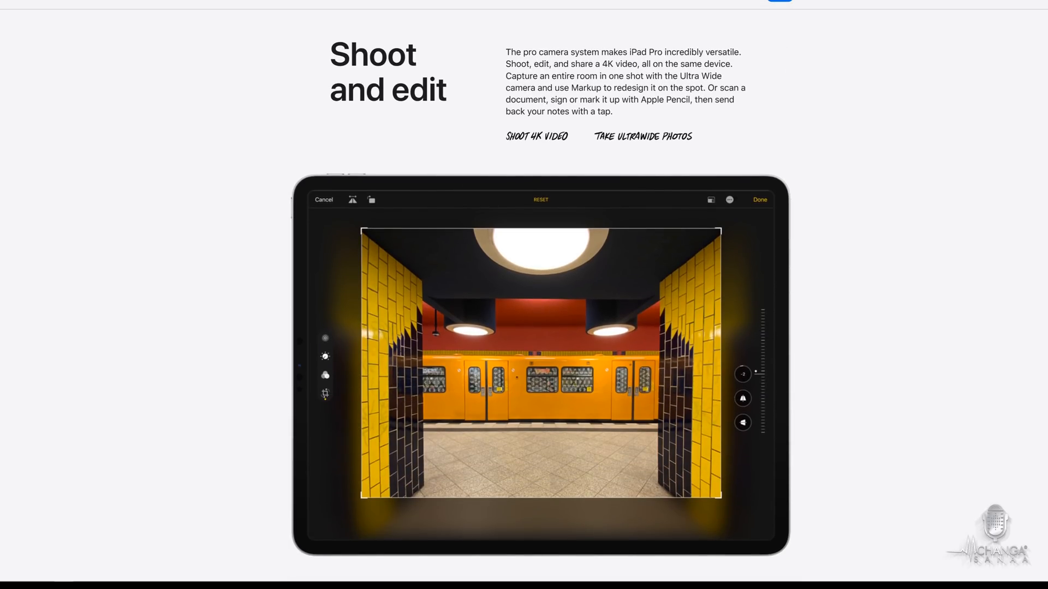
{"action": "left_click_drag", "start_coordinate": [505, 63], "coordinate": [627, 63]}
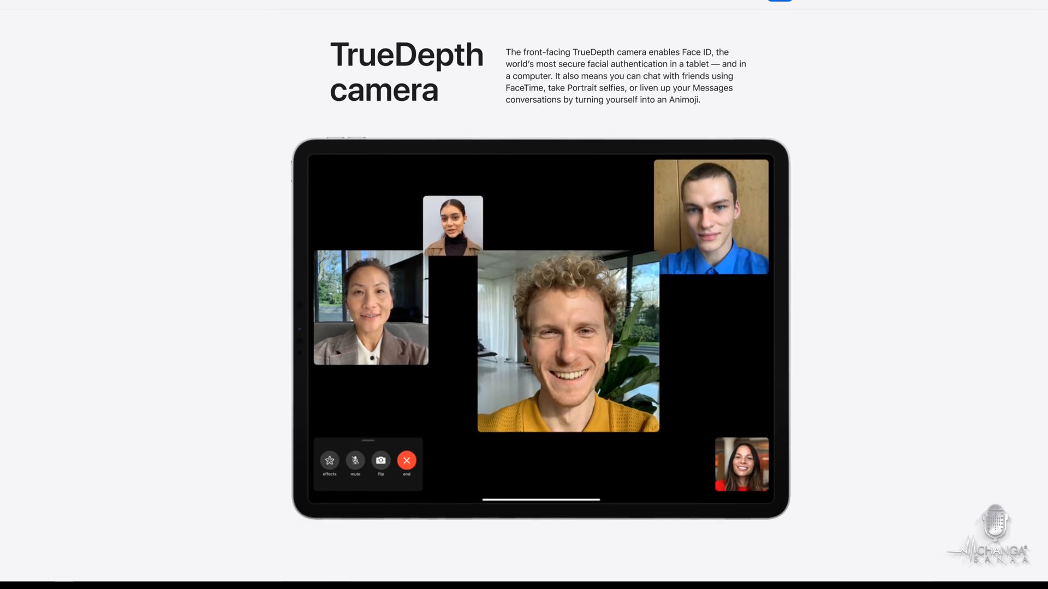
{"action": "scroll", "scroll_direction": "down", "scroll_amount": 3}
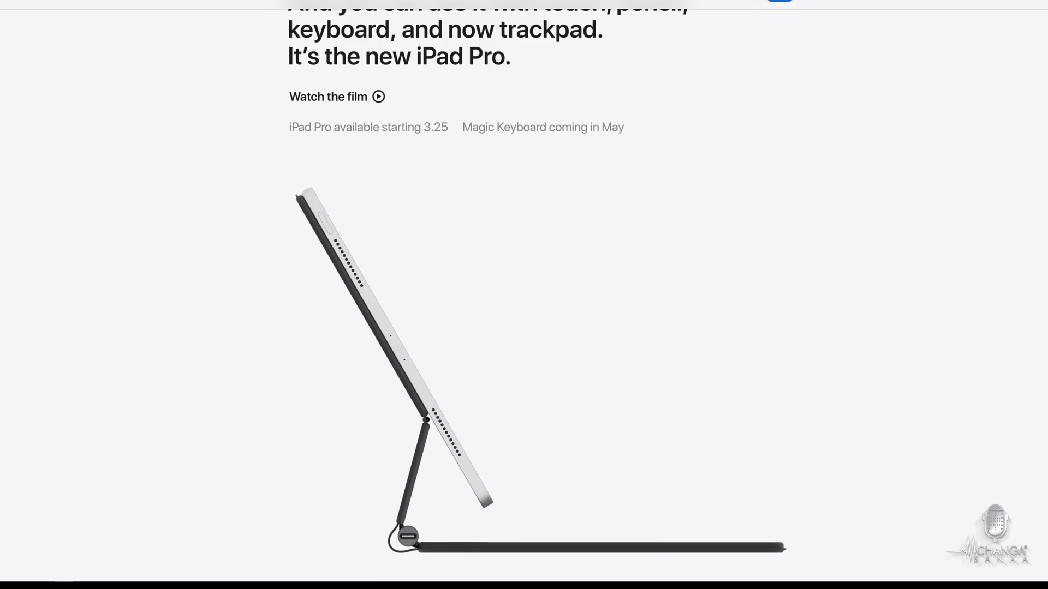
{"action": "scroll", "scroll_direction": "down", "scroll_amount": 3}
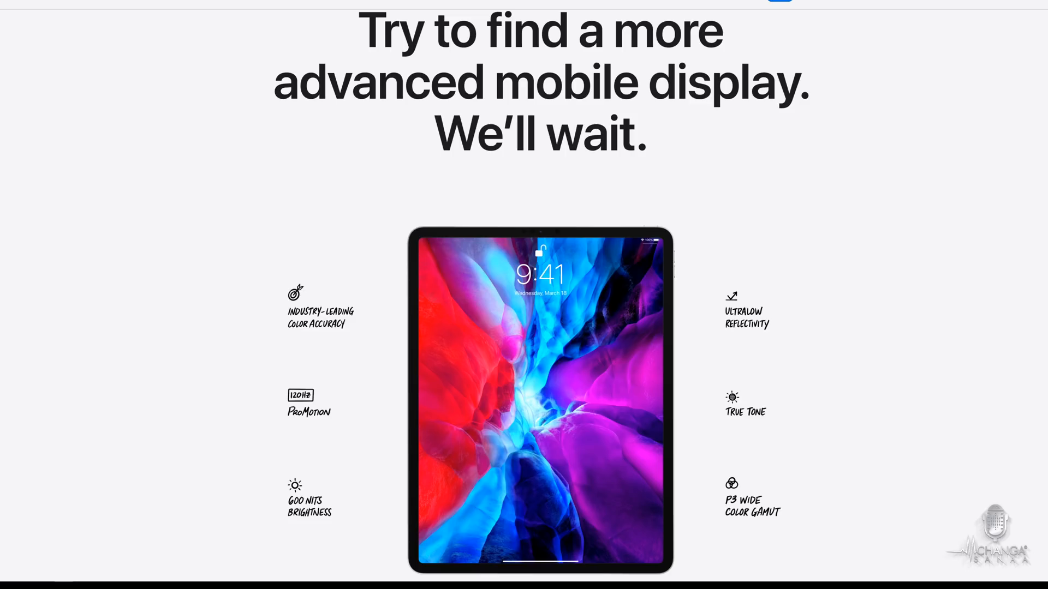
Scroll through the Liquid Retina display and 'Unlike any computer' content to the apps section
{"action": "scroll", "scroll_direction": "down", "scroll_amount": 3}
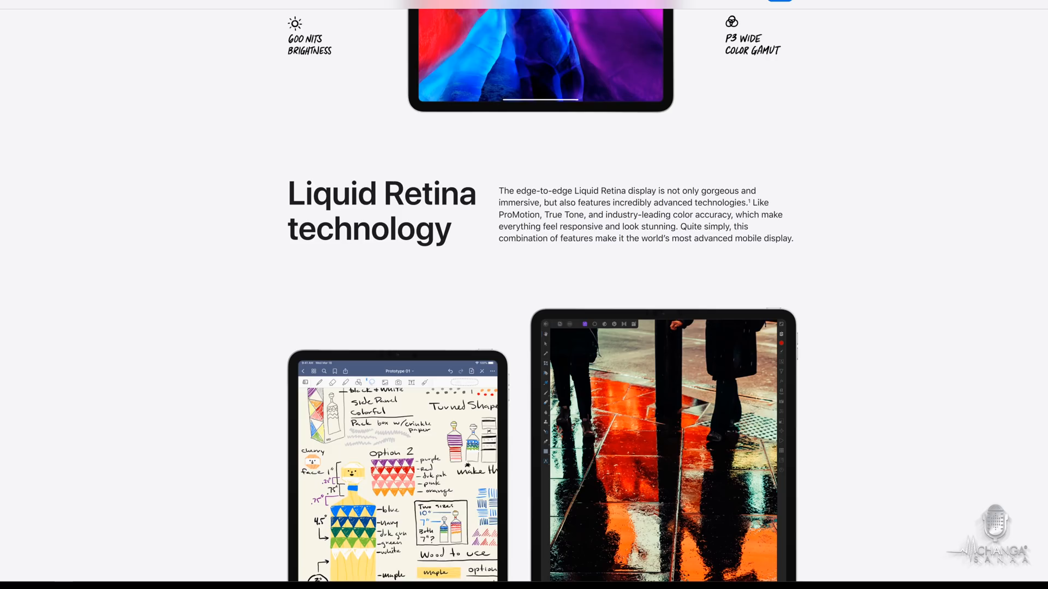
{"action": "scroll", "scroll_direction": "down", "scroll_amount": 3}
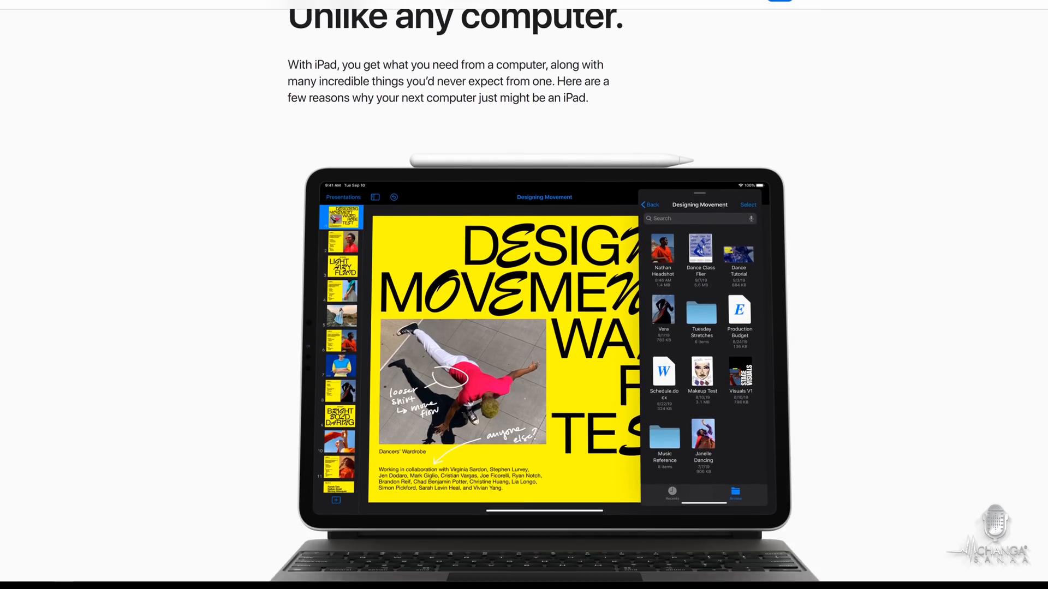
{"action": "scroll", "scroll_direction": "down", "scroll_amount": 3}
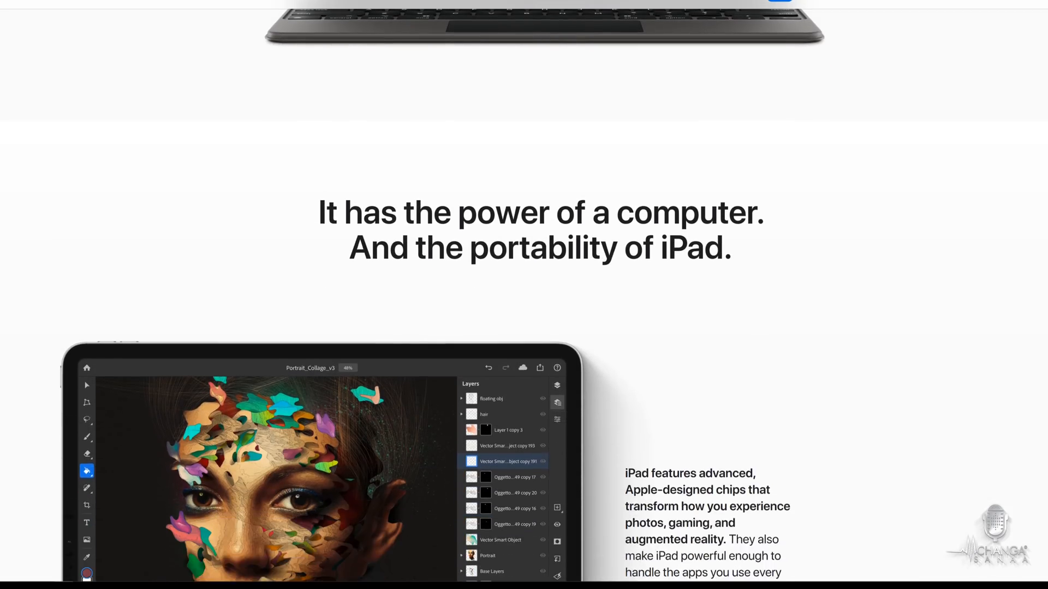
{"action": "scroll", "scroll_direction": "down", "scroll_amount": 3}
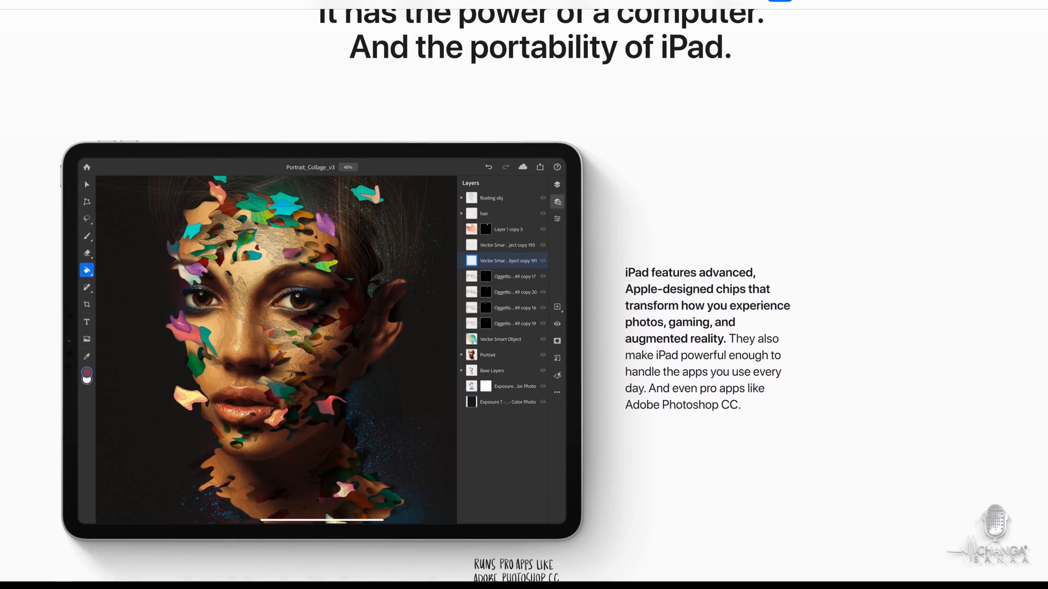
{"action": "scroll", "scroll_direction": "down", "scroll_amount": 3}
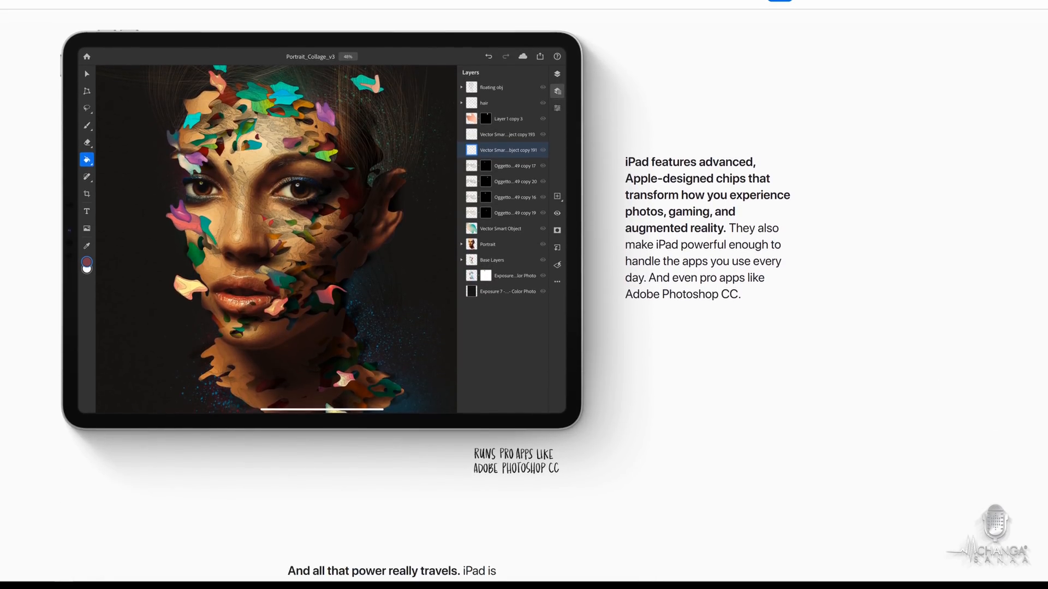
{"action": "scroll", "scroll_direction": "down", "scroll_amount": 3}
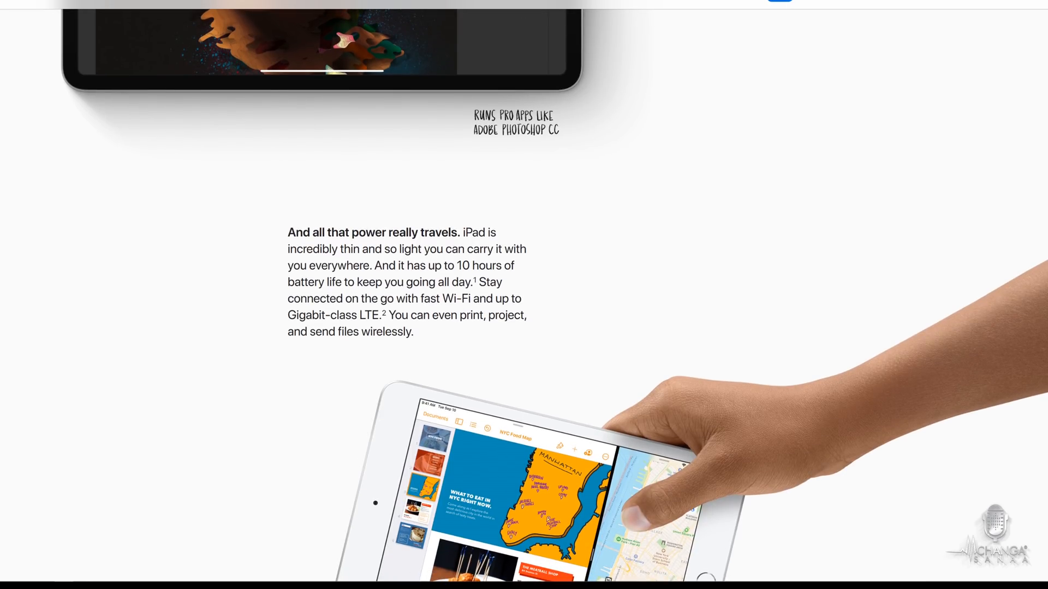
{"action": "scroll", "scroll_direction": "down", "scroll_amount": 3}
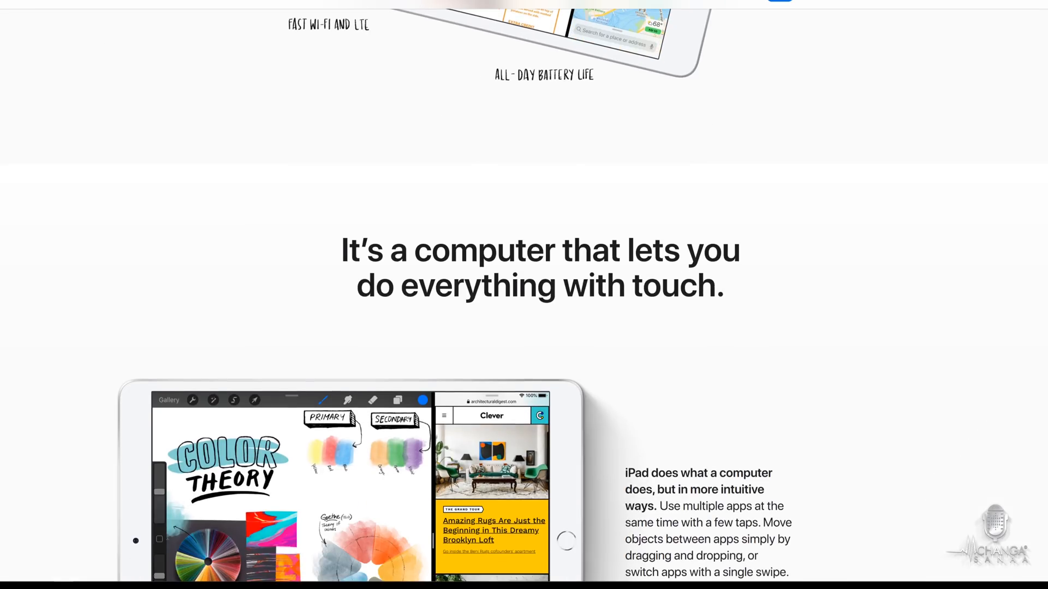
{"action": "scroll", "scroll_direction": "down", "scroll_amount": 3}
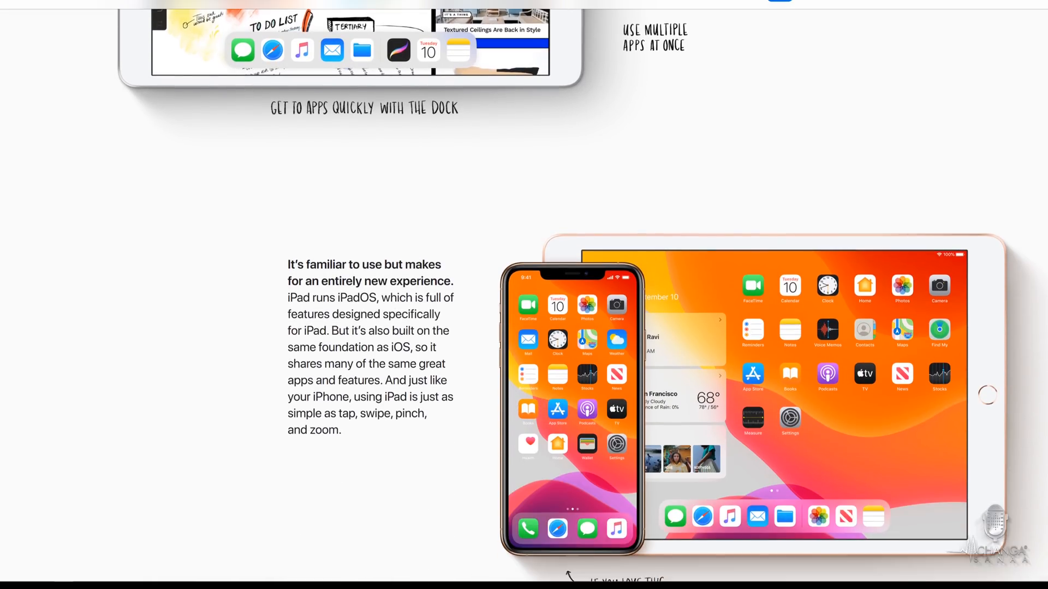
{"action": "scroll", "scroll_direction": "down", "scroll_amount": 3}
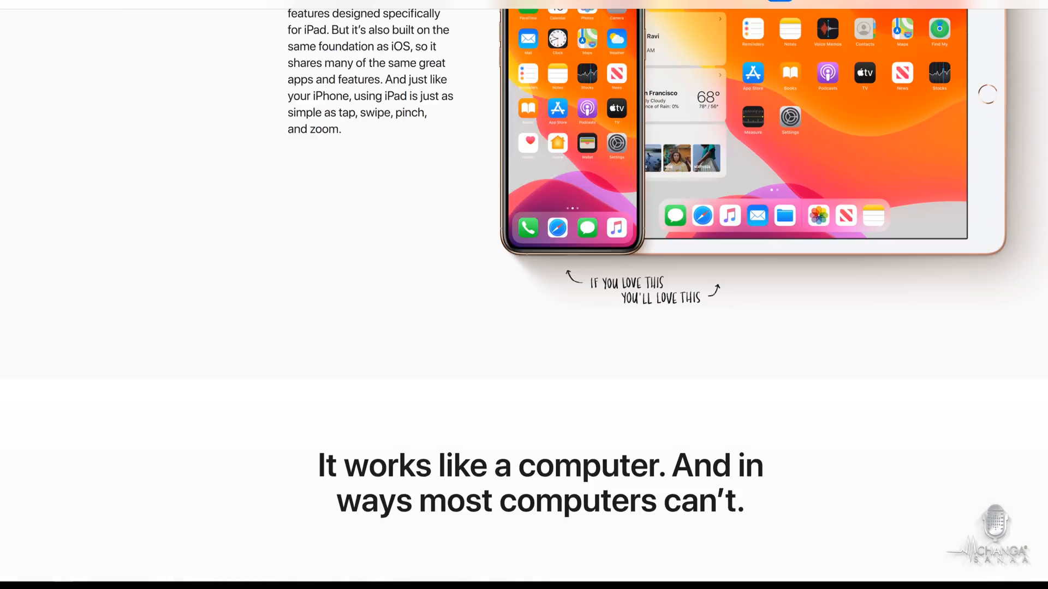
{"action": "scroll", "scroll_direction": "down", "scroll_amount": 3}
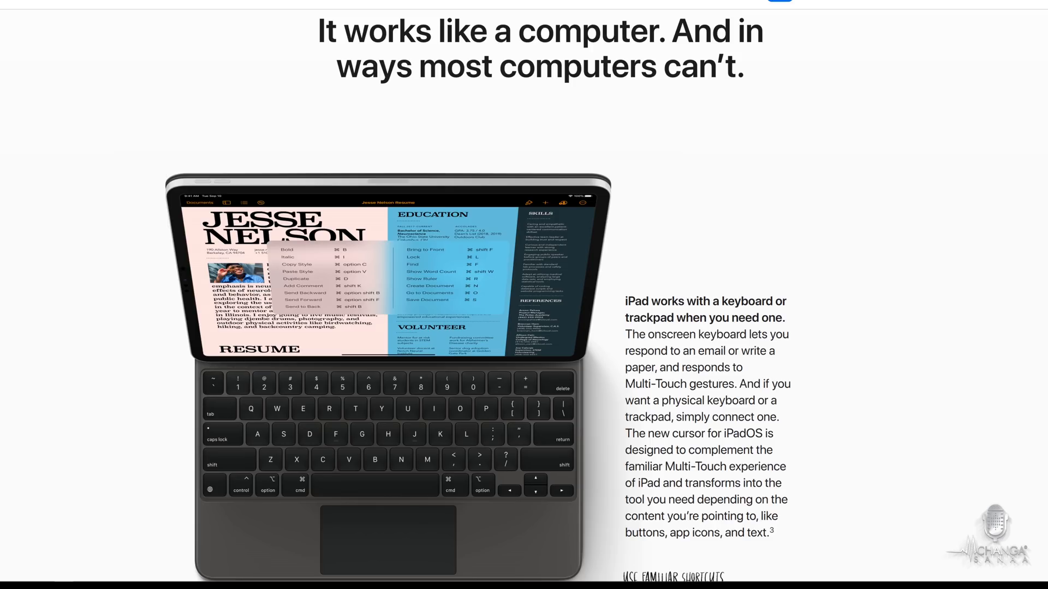
Continue past Files, iCloud, privacy and automatic updates to the Buy iPad Pro page listing both models
{"action": "scroll", "scroll_direction": "down", "scroll_amount": 3}
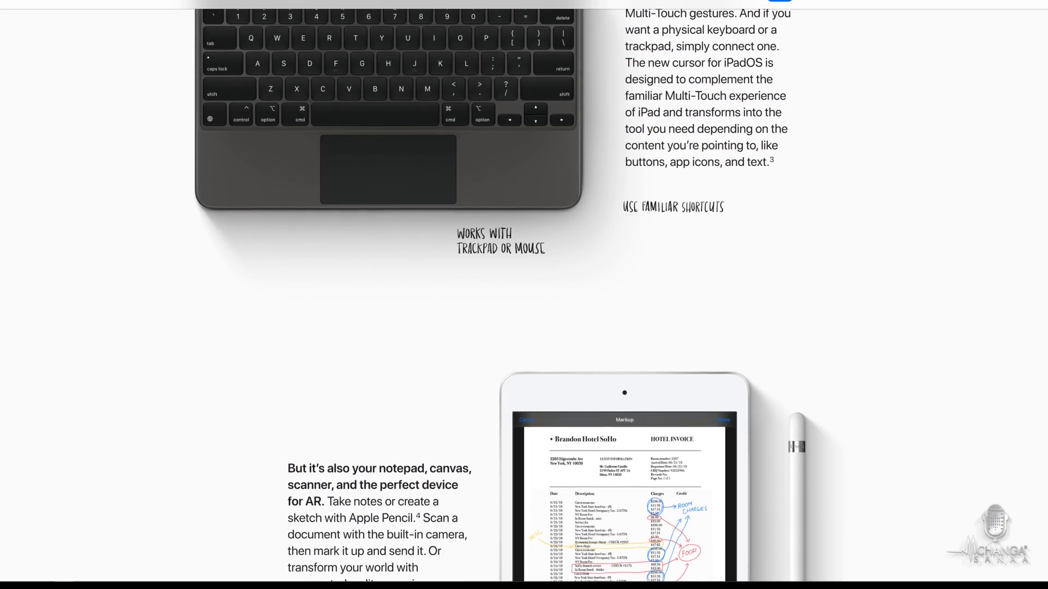
{"action": "scroll", "scroll_direction": "down", "scroll_amount": 3}
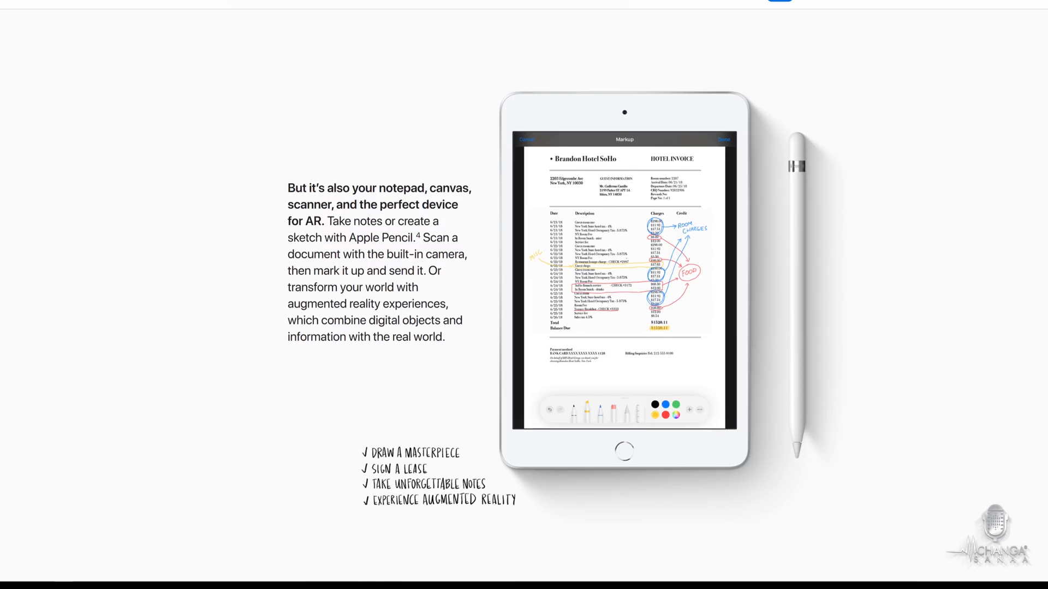
{"action": "scroll", "scroll_direction": "down", "scroll_amount": 3}
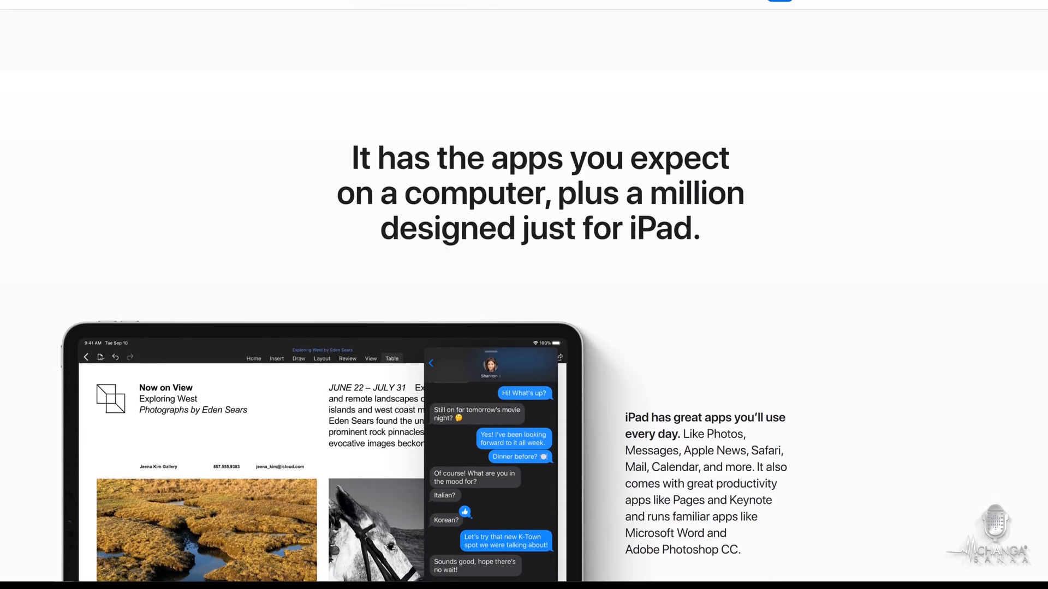
{"action": "scroll", "scroll_direction": "down", "scroll_amount": 3}
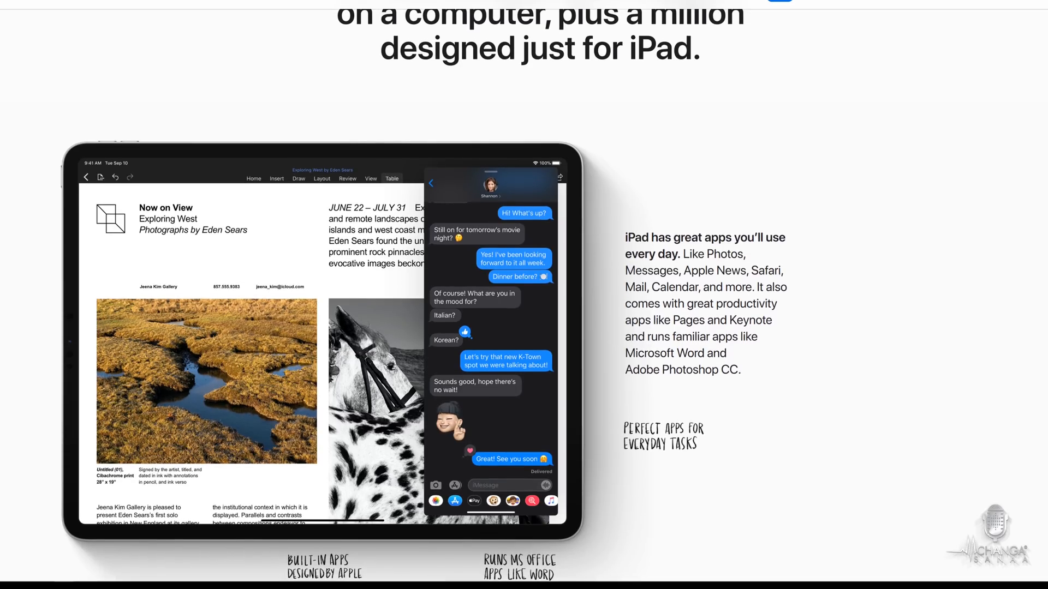
{"action": "scroll", "scroll_direction": "down", "scroll_amount": 3}
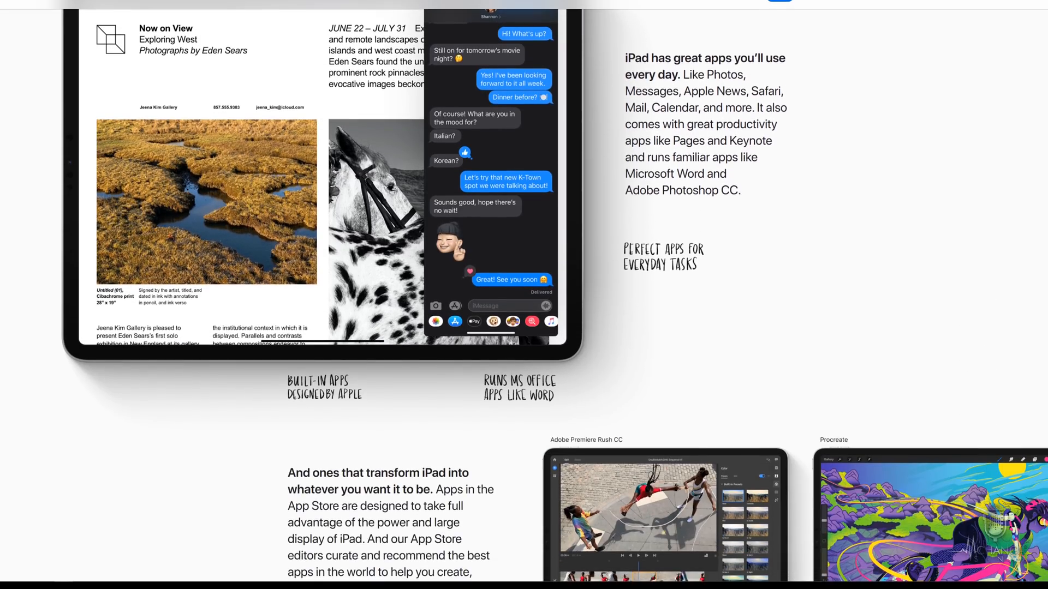
{"action": "scroll", "scroll_direction": "down", "scroll_amount": 3}
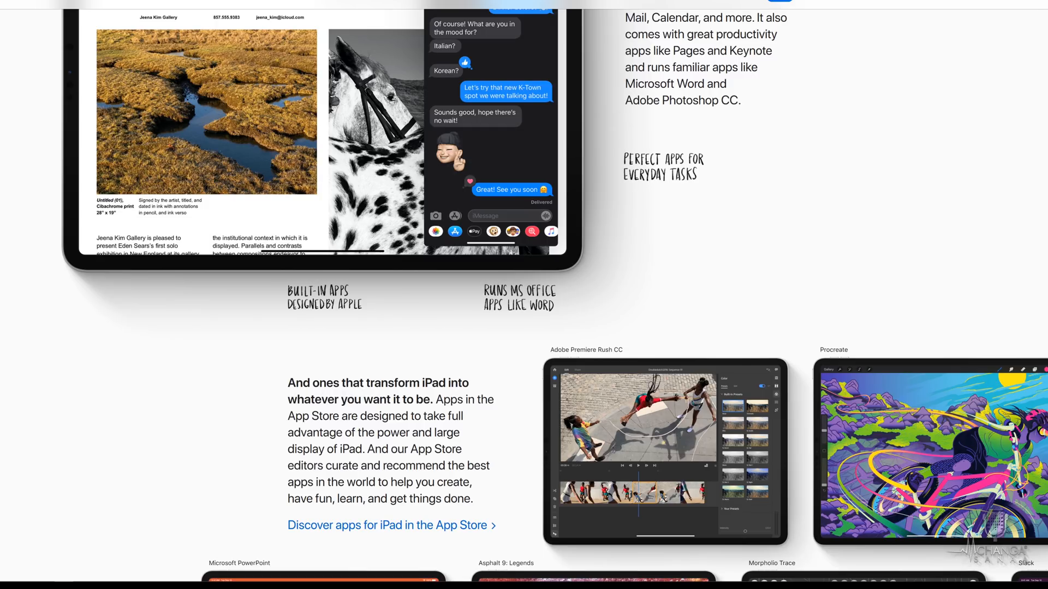
{"action": "left_click_drag", "start_coordinate": [624, 84], "coordinate": [742, 100]}
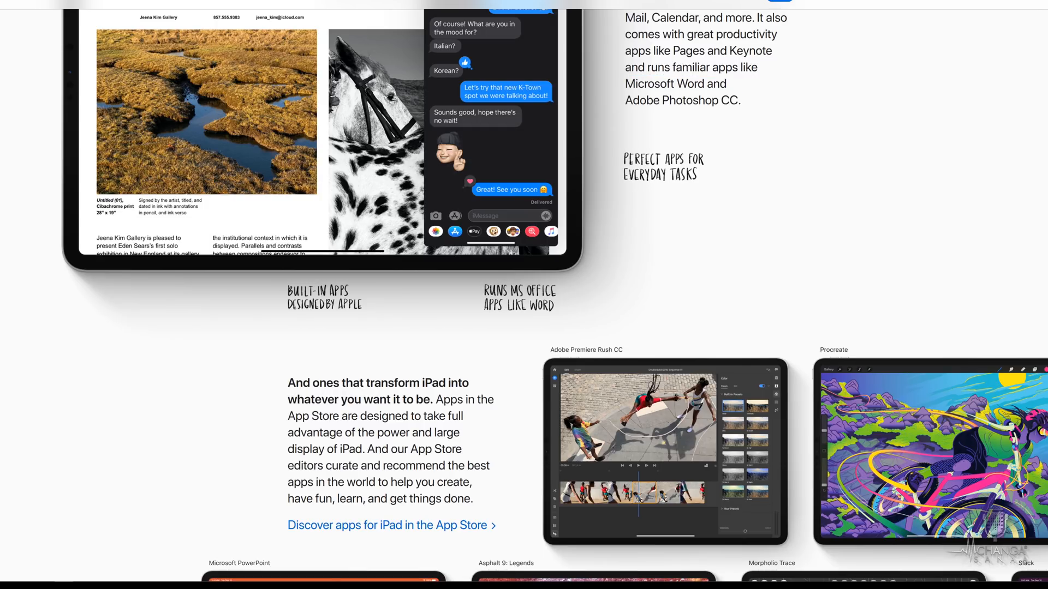
{"action": "scroll", "scroll_direction": "down", "scroll_amount": 3}
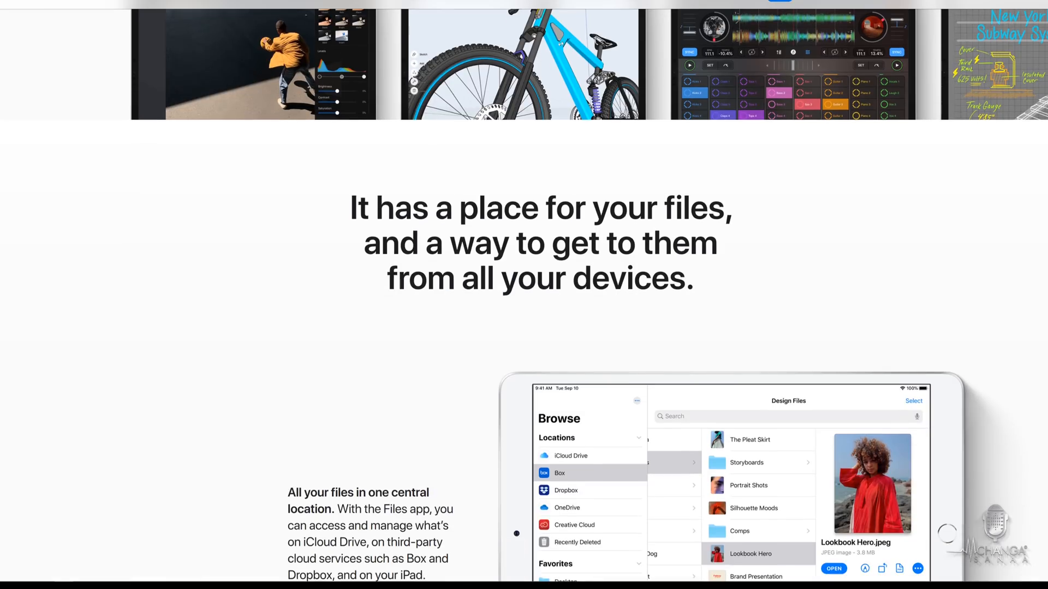
{"action": "scroll", "scroll_direction": "down", "scroll_amount": 3}
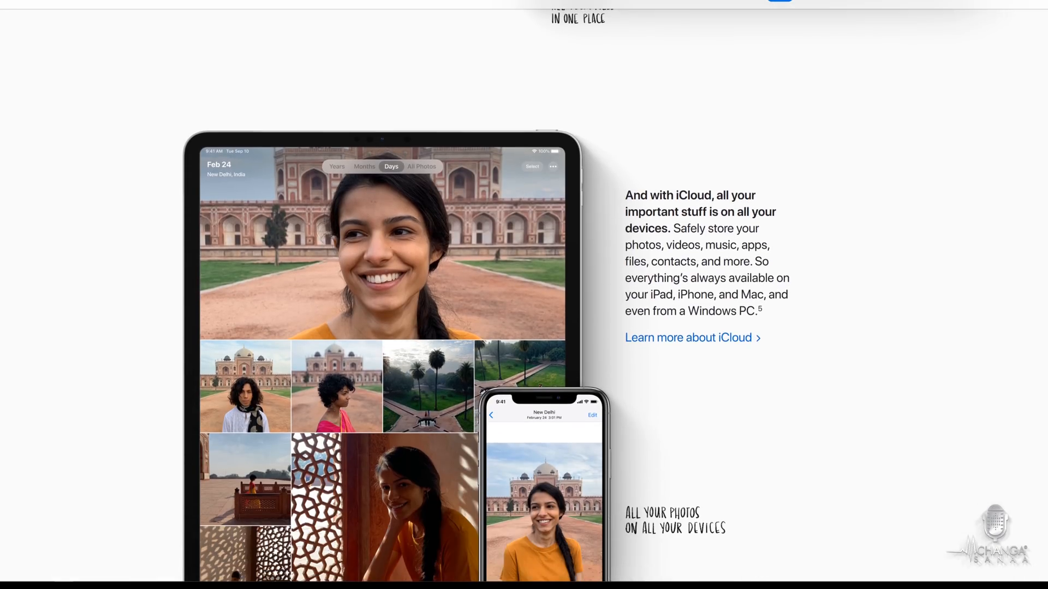
{"action": "scroll", "scroll_direction": "down", "scroll_amount": 3}
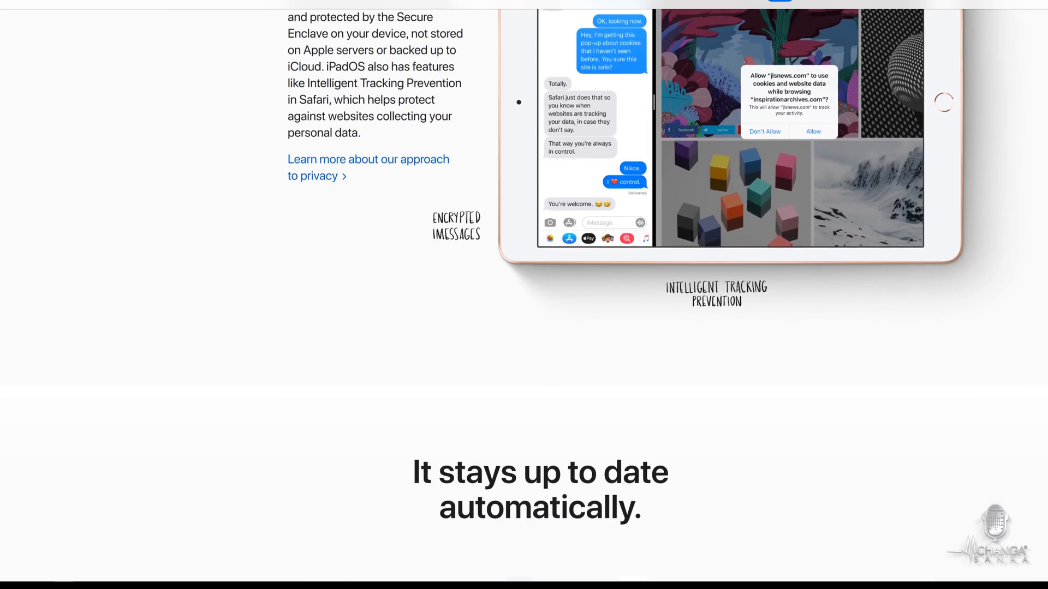
{"action": "scroll", "scroll_direction": "down", "scroll_amount": 3}
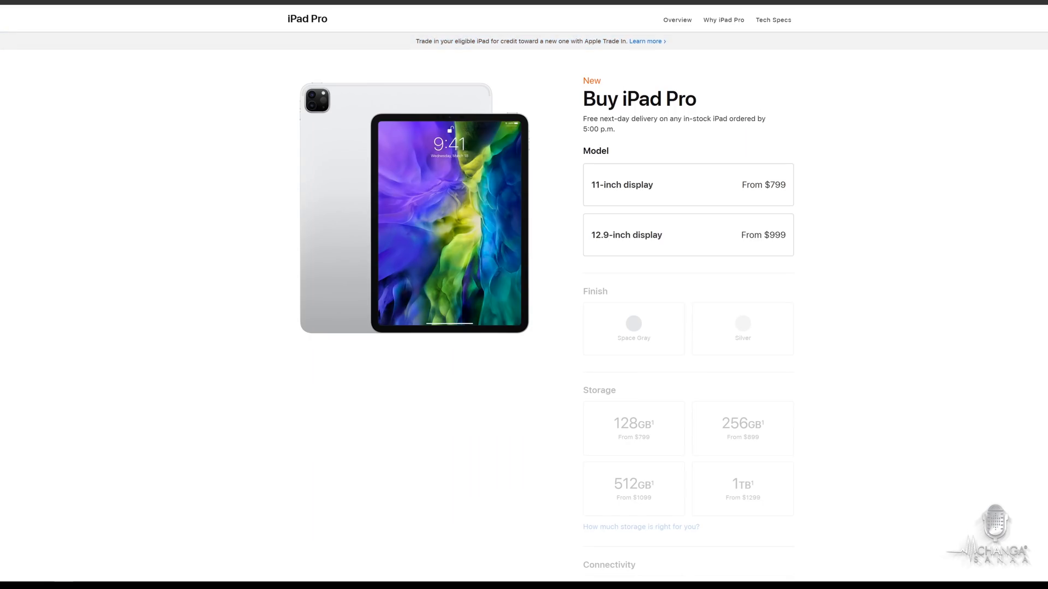
Select 12.9-inch display, Space Gray, 1TB and Wi-Fi + Cellular for a $1,649.00 iPad Pro
{"action": "left_click", "coordinate": [686, 235]}
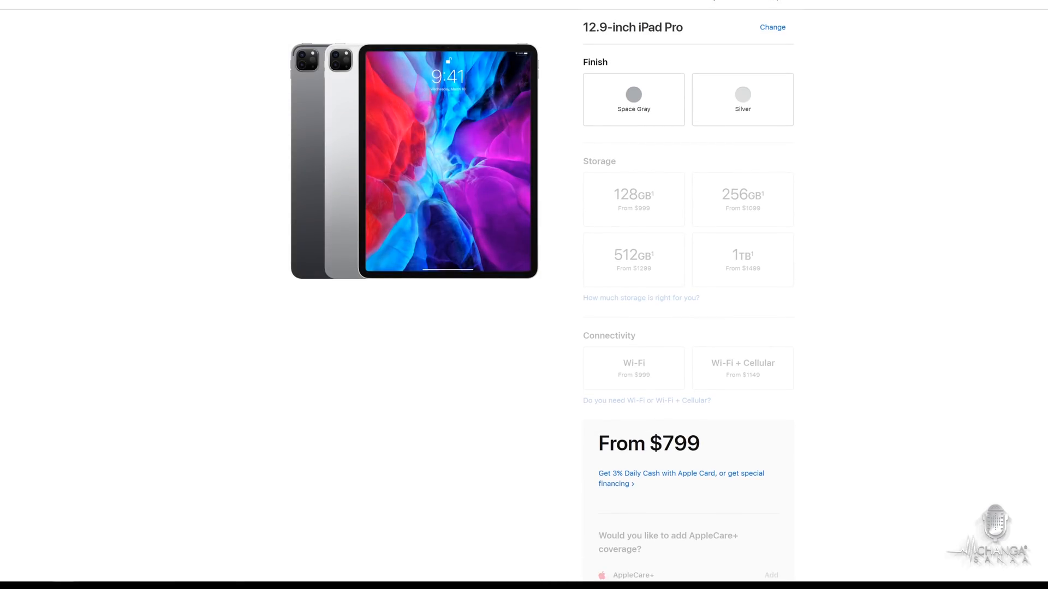
{"action": "left_click", "coordinate": [632, 99]}
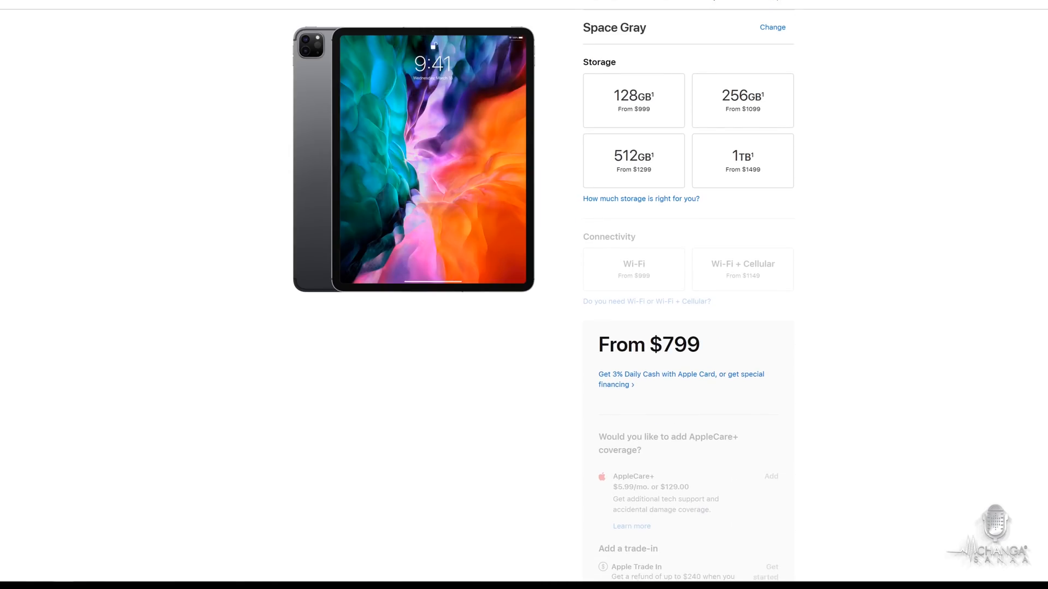
{"action": "left_click", "coordinate": [742, 100]}
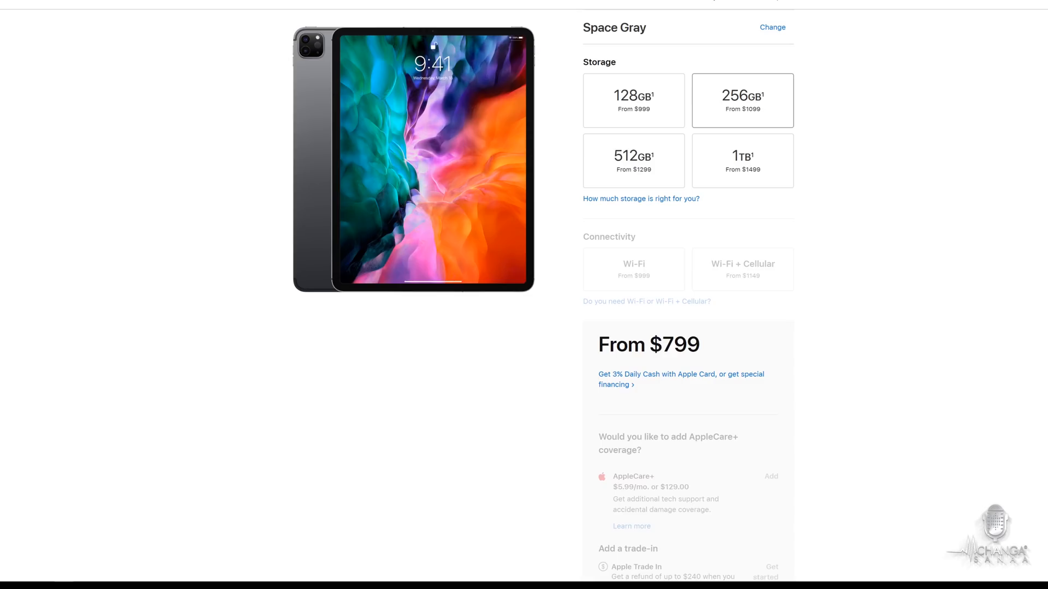
{"action": "left_click", "coordinate": [742, 161]}
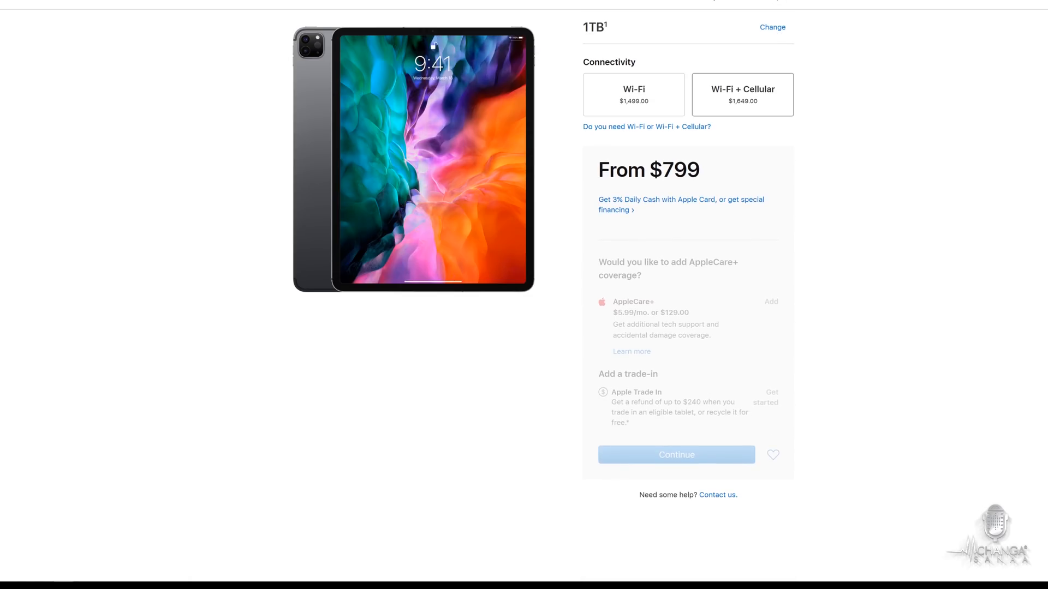
{"action": "left_click", "coordinate": [742, 94]}
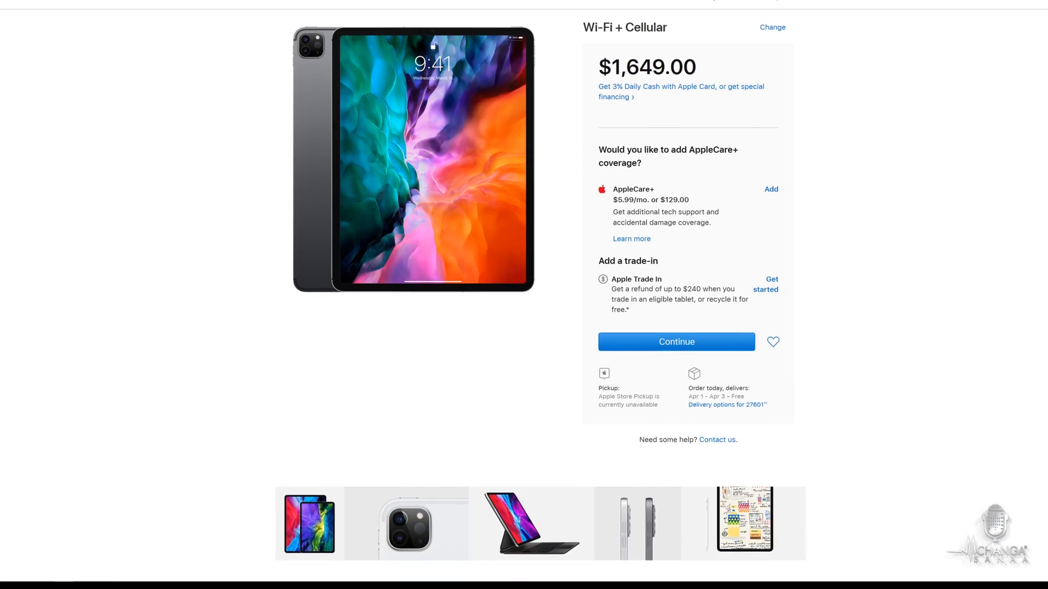
{"action": "scroll", "scroll_direction": "down", "scroll_amount": 3}
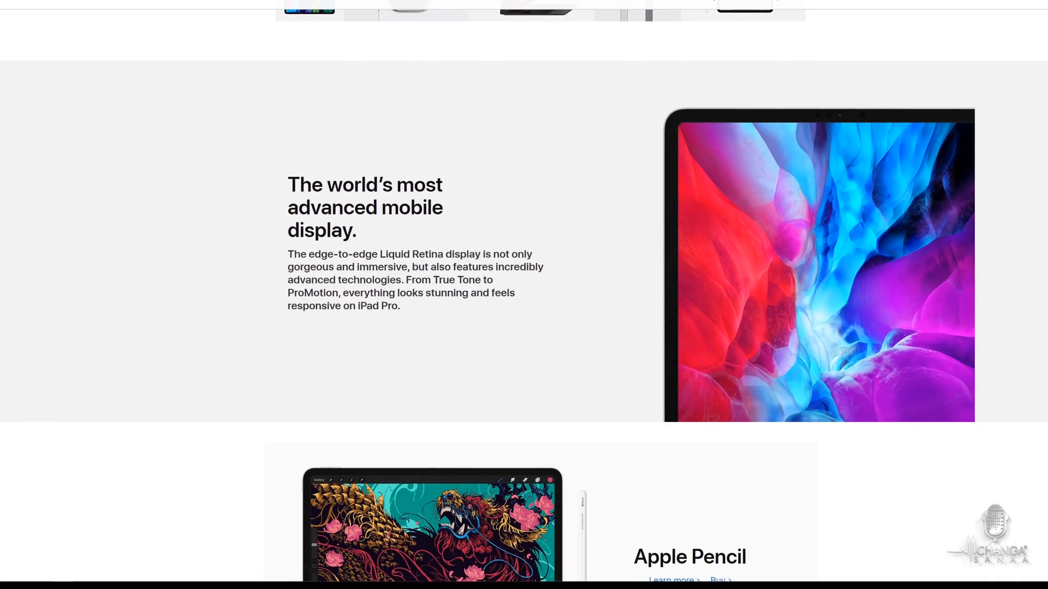
{"action": "scroll", "scroll_direction": "down", "scroll_amount": 3}
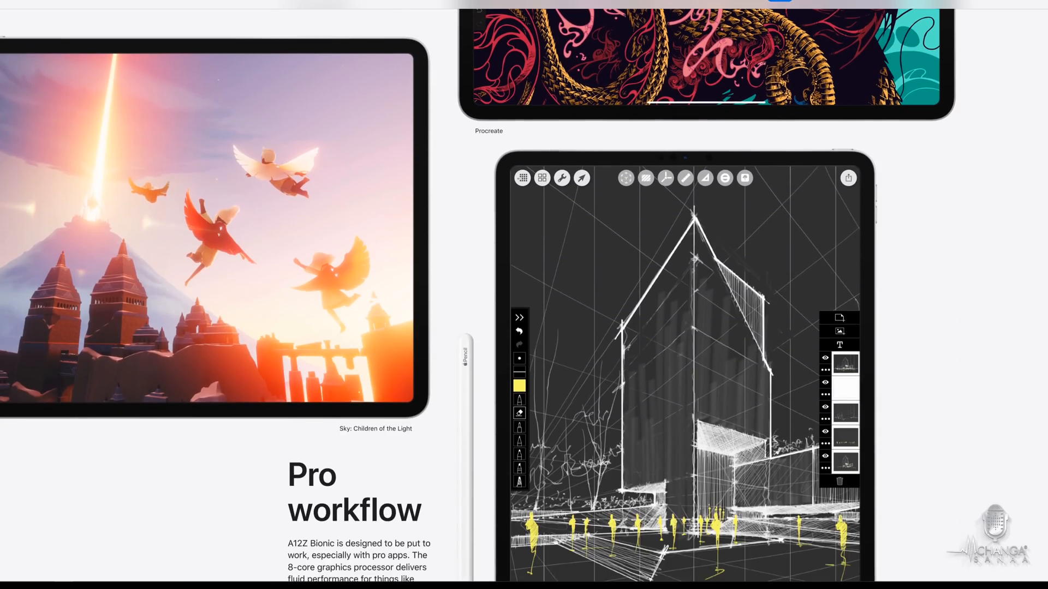
{"action": "scroll", "scroll_direction": "down", "scroll_amount": 3}
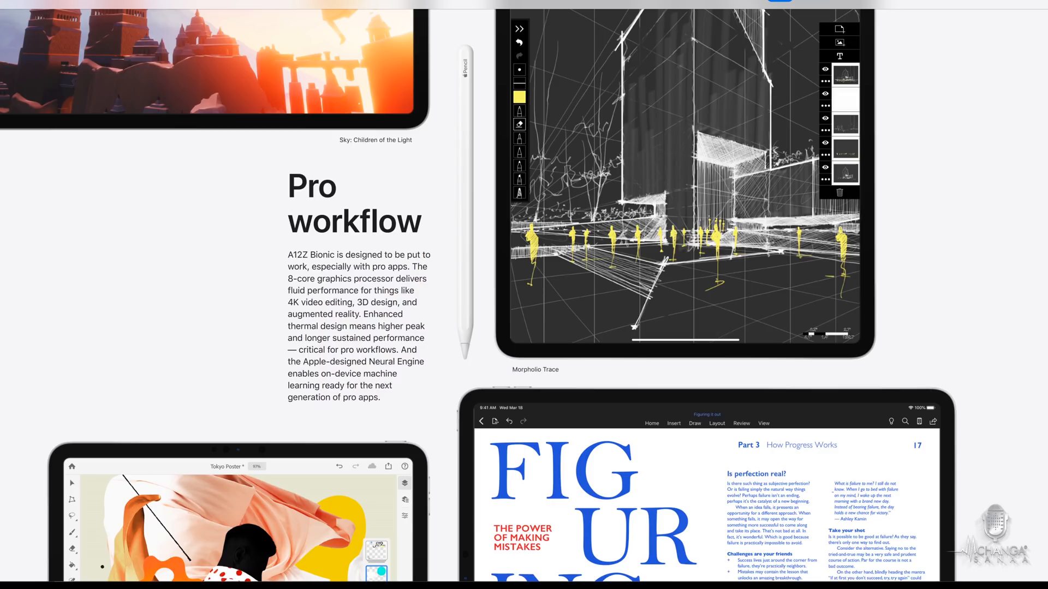
{"action": "left_click_drag", "start_coordinate": [287, 303], "coordinate": [403, 315]}
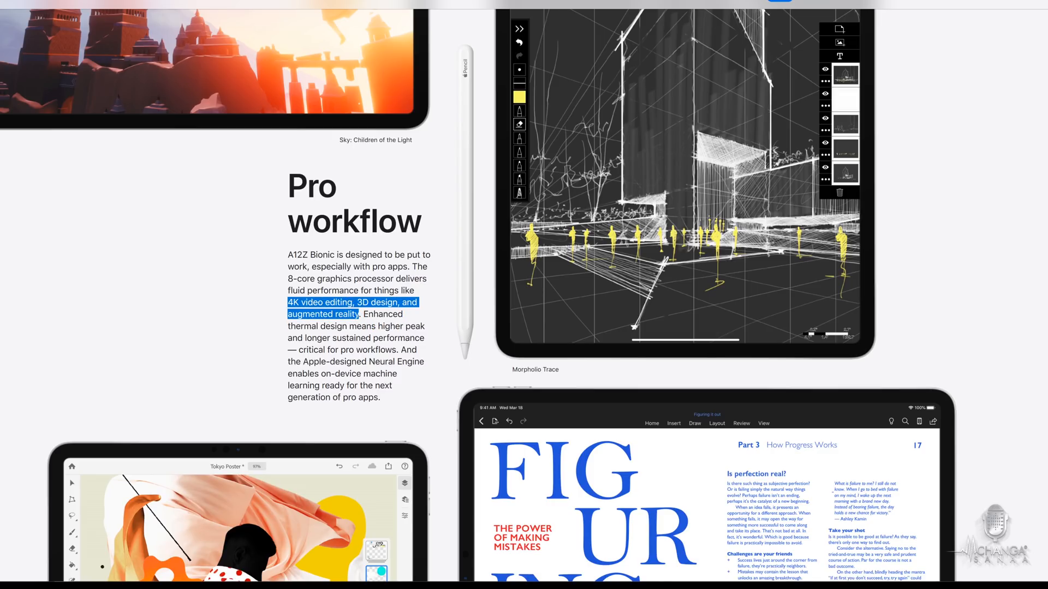
{"action": "left_click", "coordinate": [367, 315]}
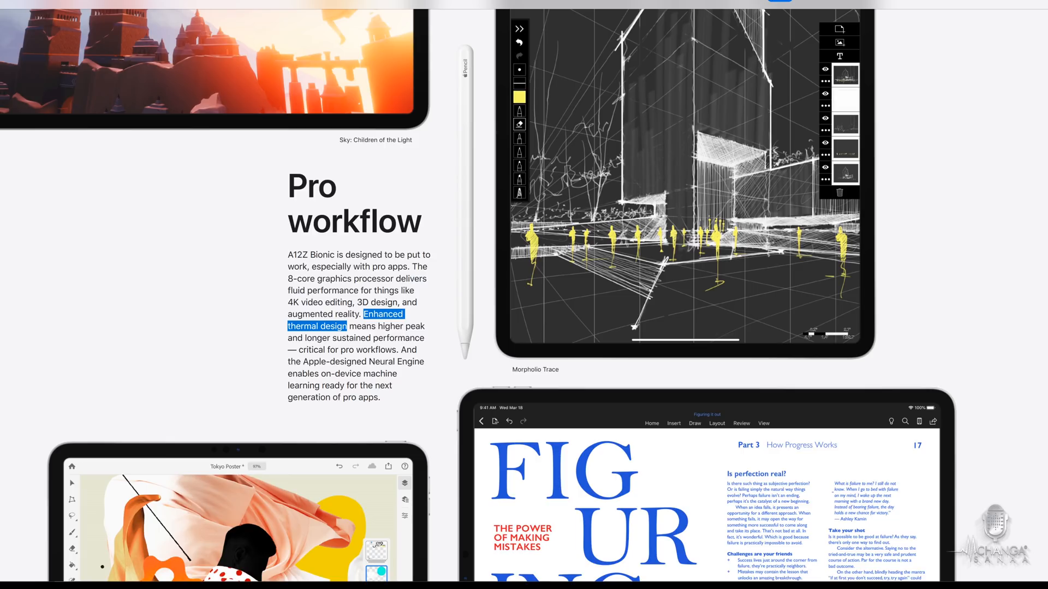
{"action": "scroll", "scroll_direction": "down", "scroll_amount": 3}
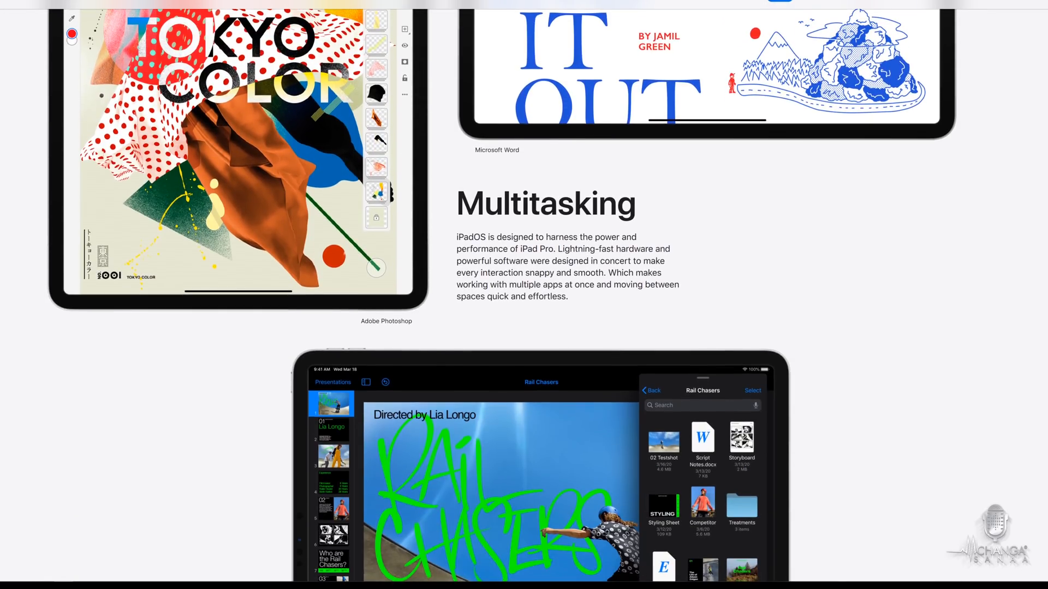
{"action": "scroll", "scroll_direction": "down", "scroll_amount": 3}
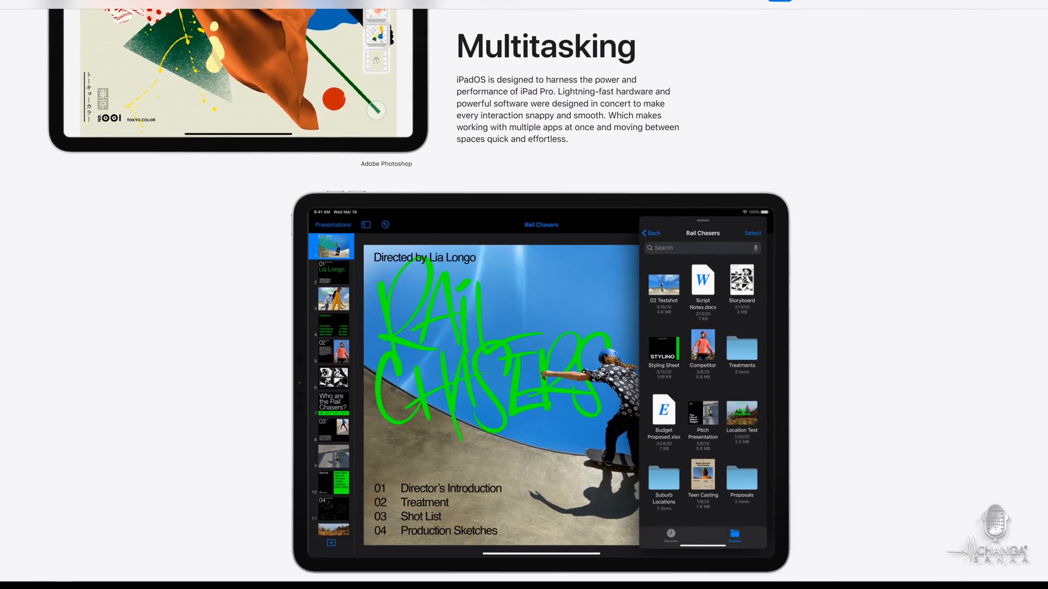
{"action": "scroll", "scroll_direction": "down", "scroll_amount": 3}
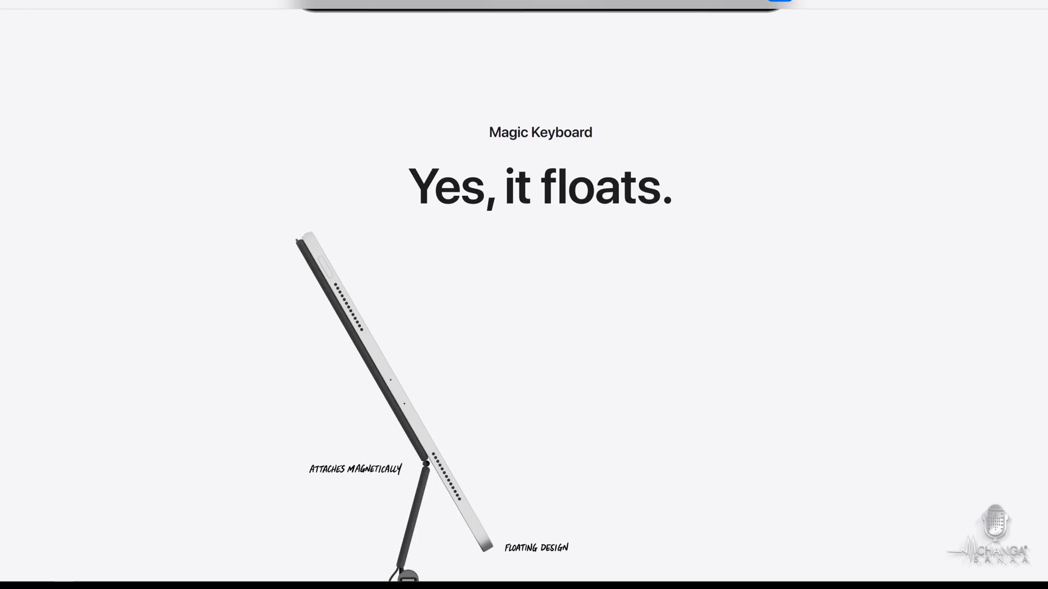
{"action": "scroll", "scroll_direction": "down", "scroll_amount": 3}
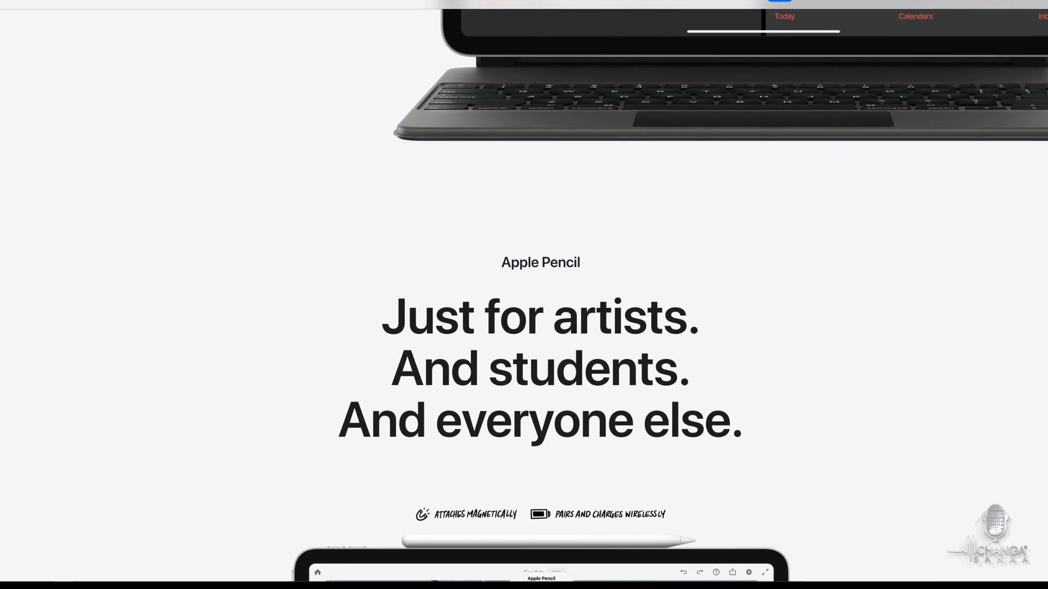
{"action": "scroll", "scroll_direction": "down", "scroll_amount": 3}
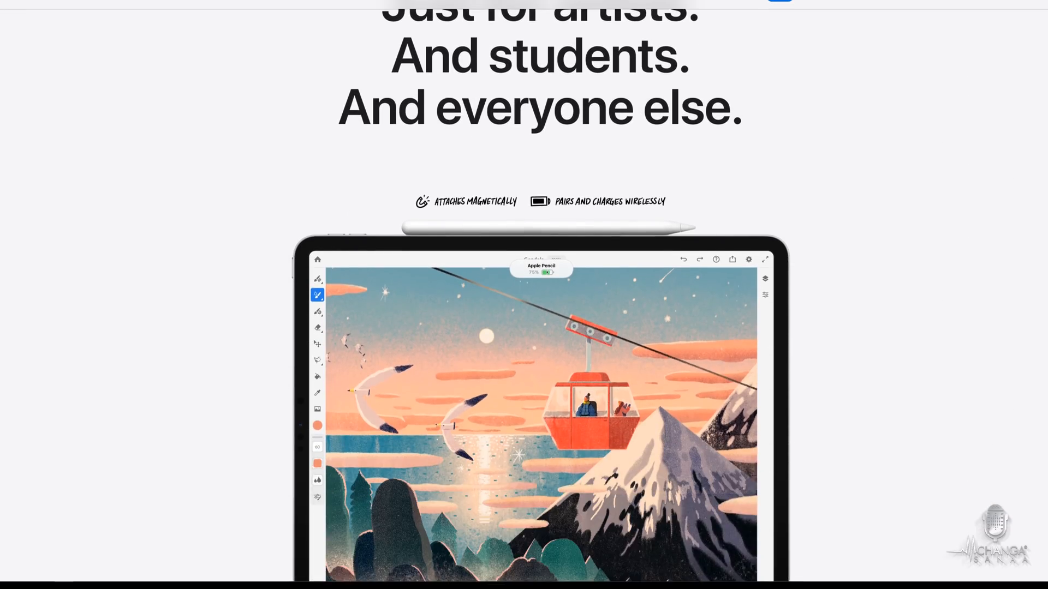
{"action": "scroll", "scroll_direction": "down", "scroll_amount": 3}
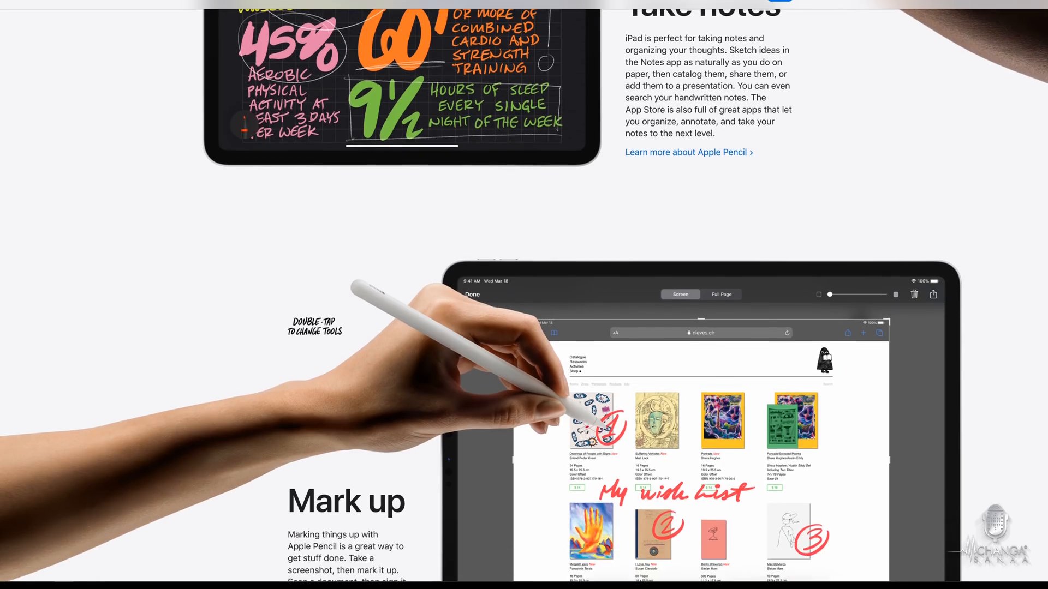
{"action": "scroll", "scroll_direction": "down", "scroll_amount": 3}
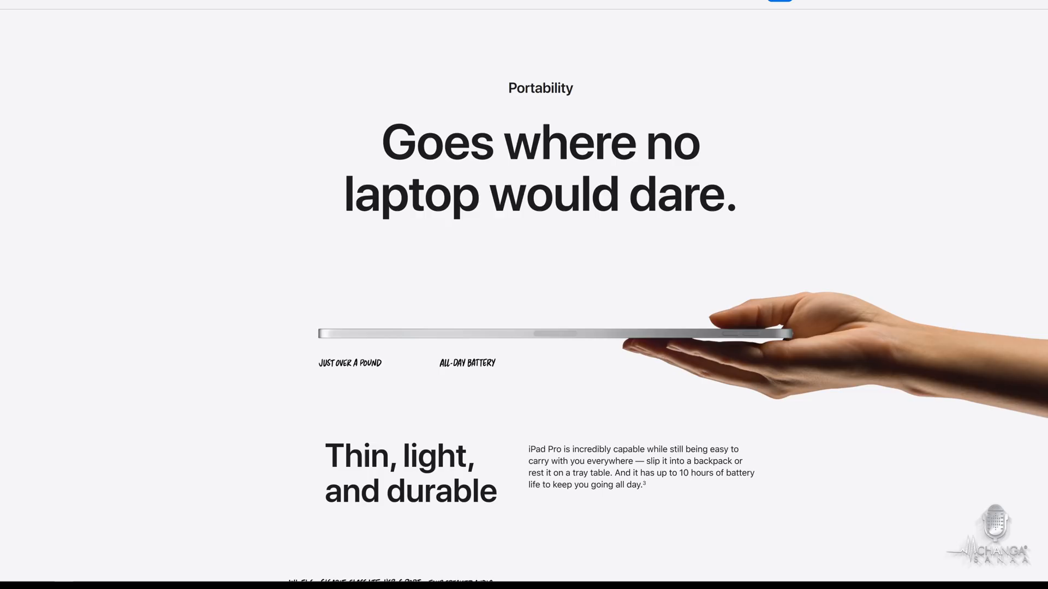
{"action": "scroll", "scroll_direction": "down", "scroll_amount": 3}
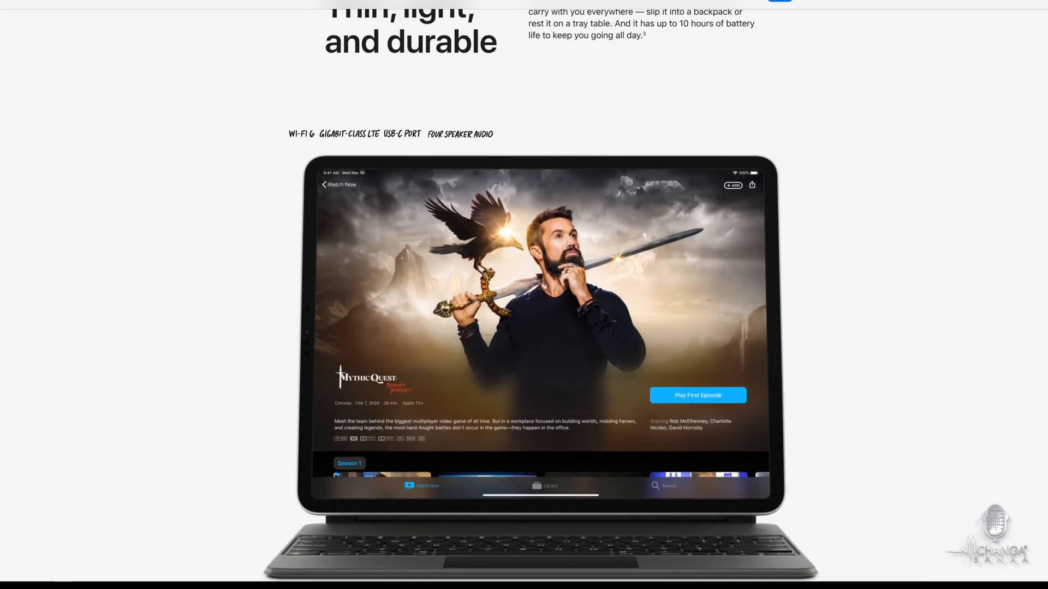
{"action": "scroll", "scroll_direction": "down", "scroll_amount": 3}
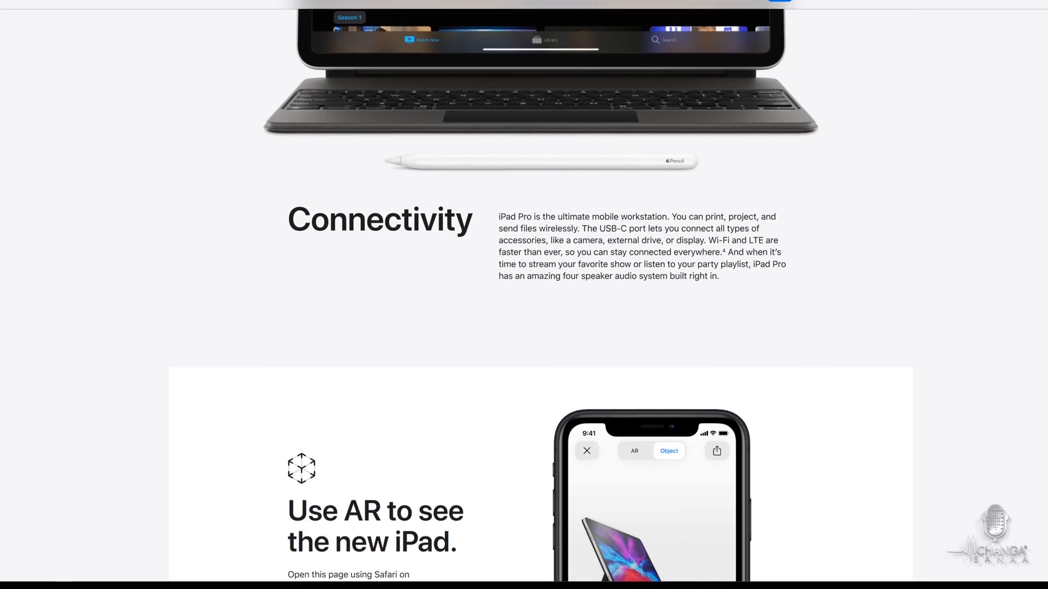
{"action": "scroll", "scroll_direction": "down", "scroll_amount": 3}
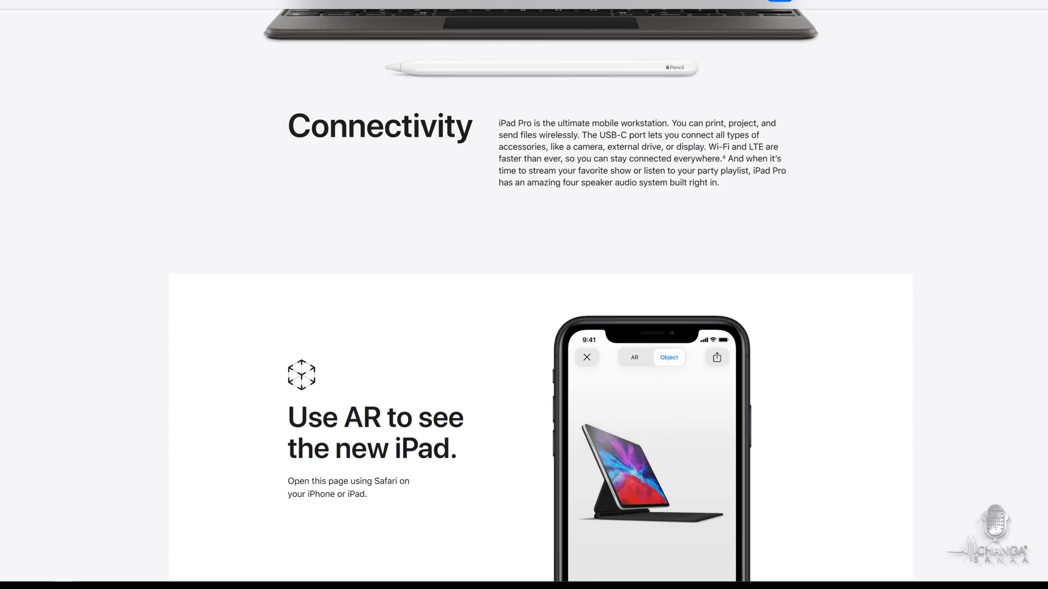
{"action": "scroll", "scroll_direction": "down", "scroll_amount": 3}
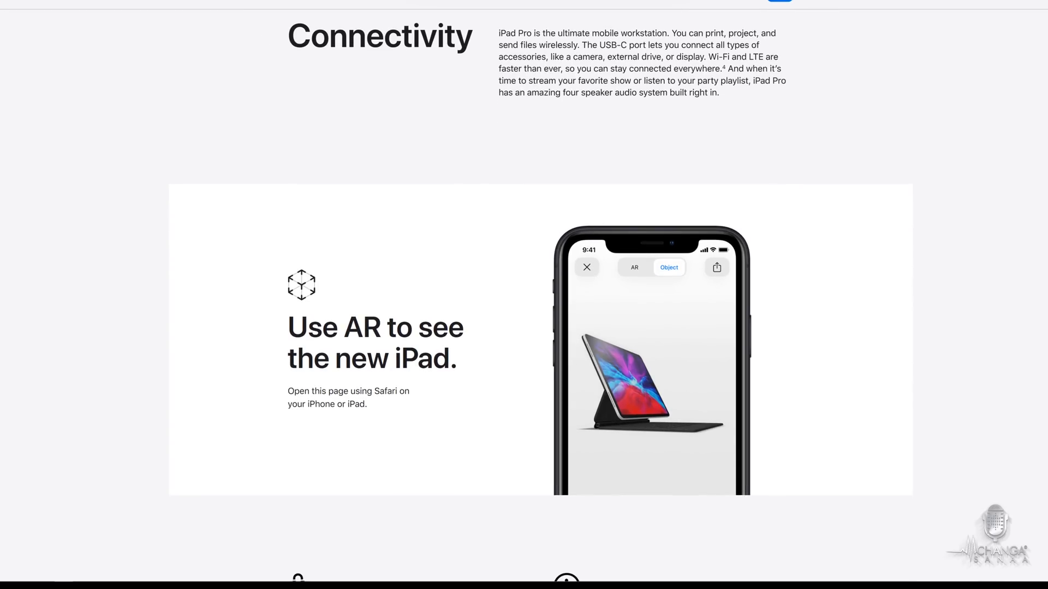
{"action": "scroll", "scroll_direction": "down", "scroll_amount": 3}
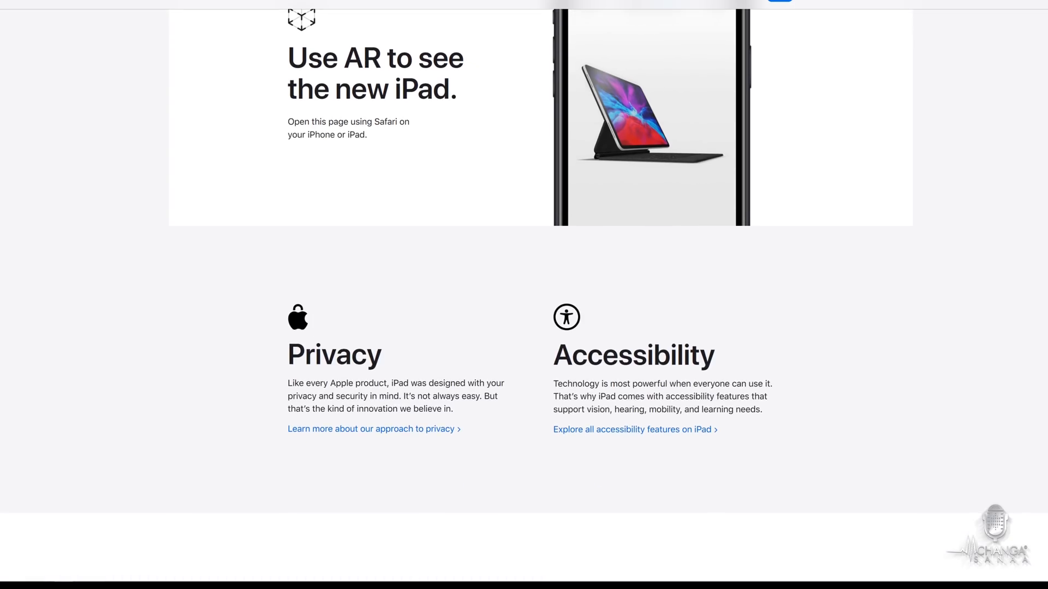
{"action": "scroll", "scroll_direction": "up", "scroll_amount": 3}
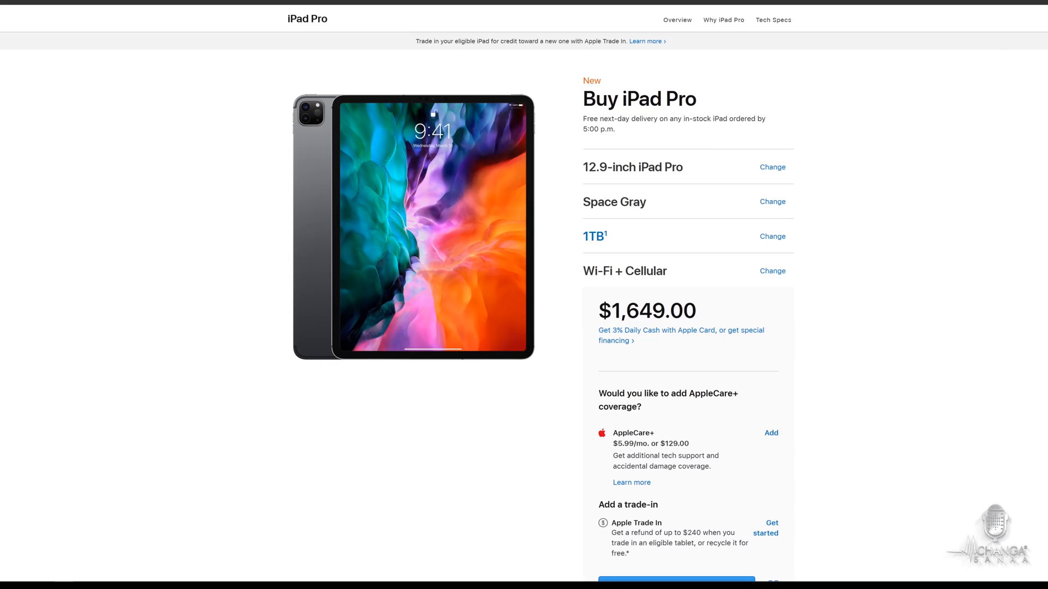
{"action": "left_click", "coordinate": [624, 271]}
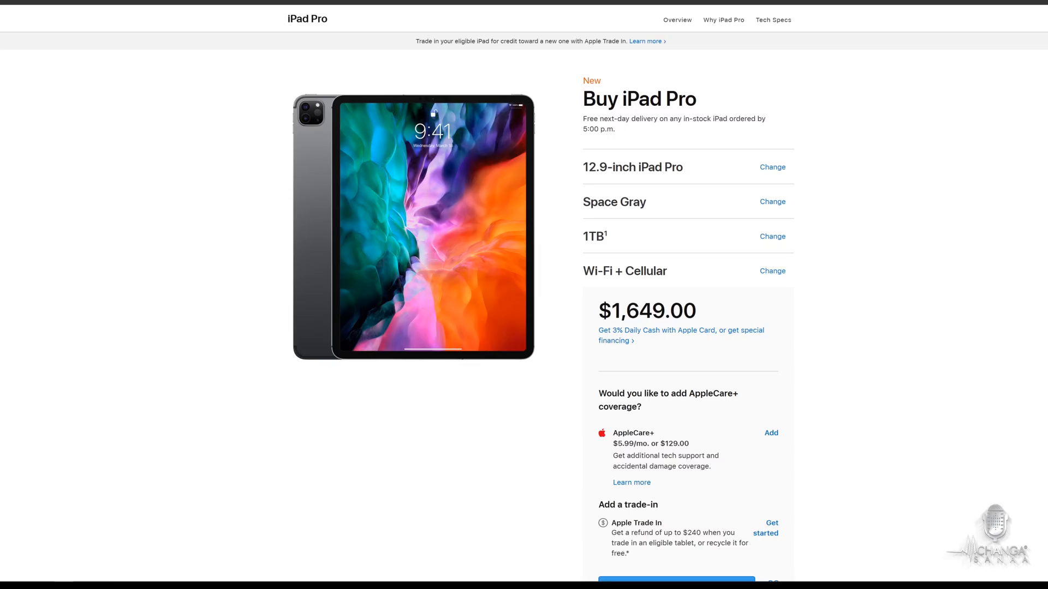
{"action": "scroll", "scroll_direction": "down", "scroll_amount": 3}
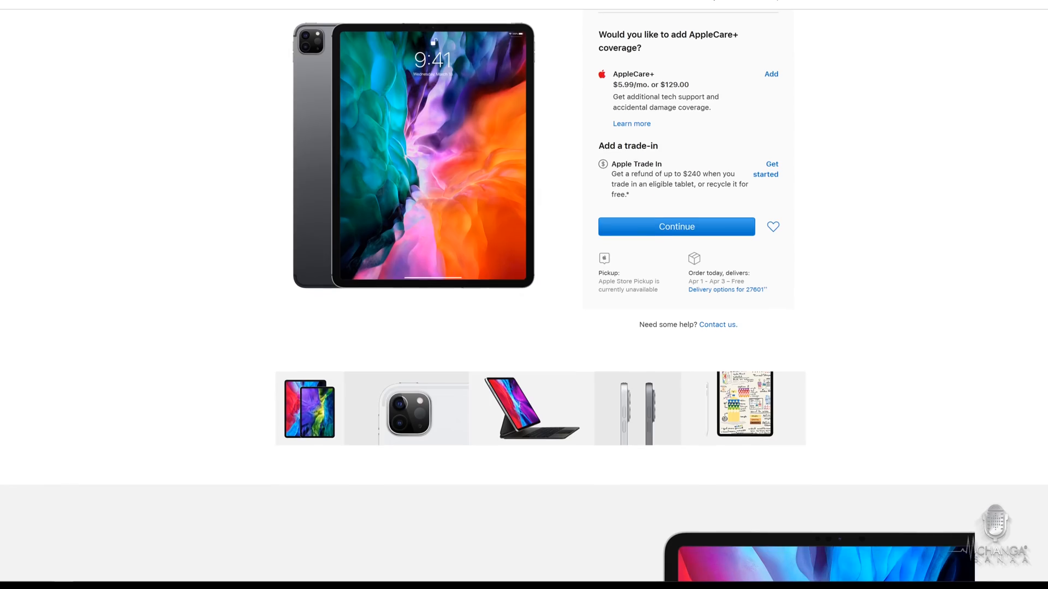